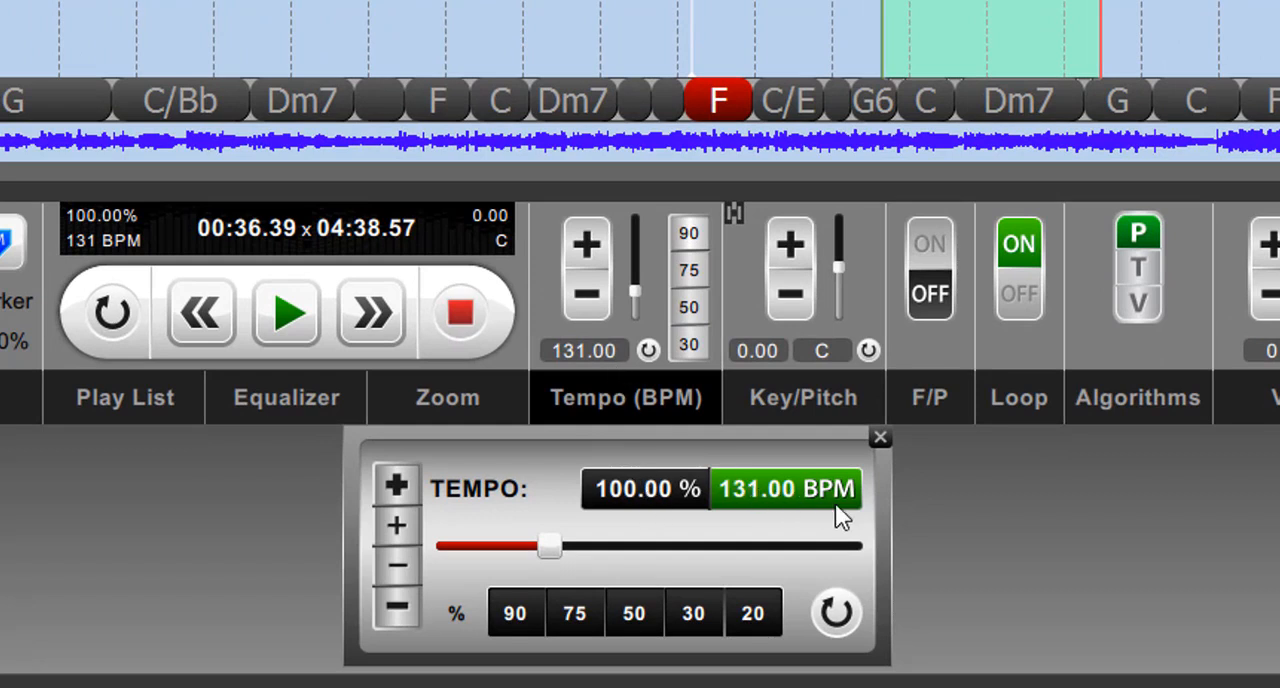
{"action": "mouse_move", "coordinate": [830, 510]}
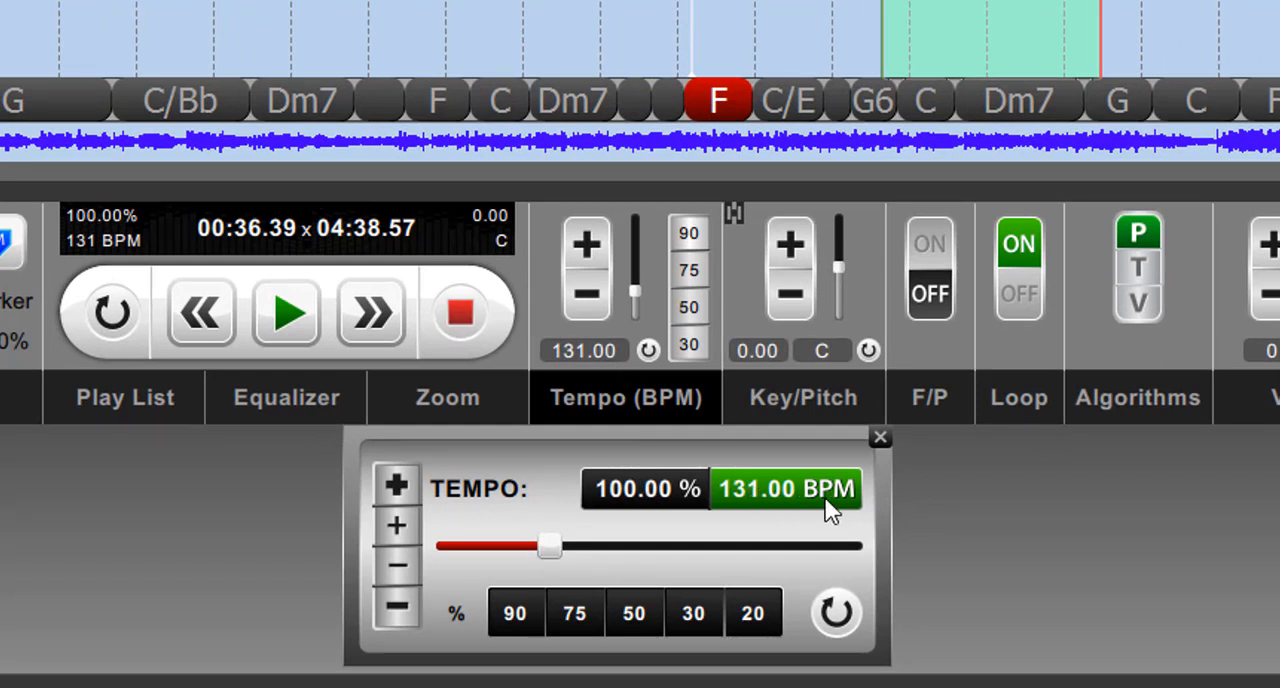
{"action": "mouse_move", "coordinate": [820, 480]}
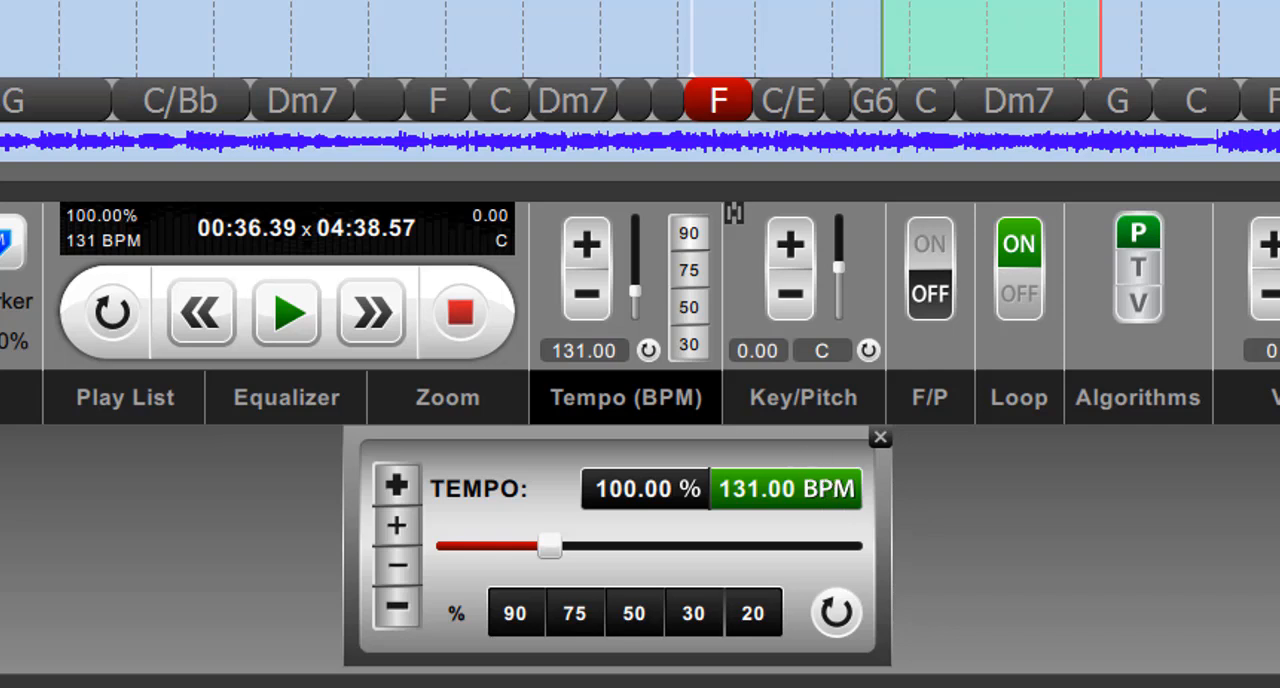
Step: Make percent the active tempo unit so the readout shows 100.00%
{"action": "left_click", "coordinate": [644, 488]}
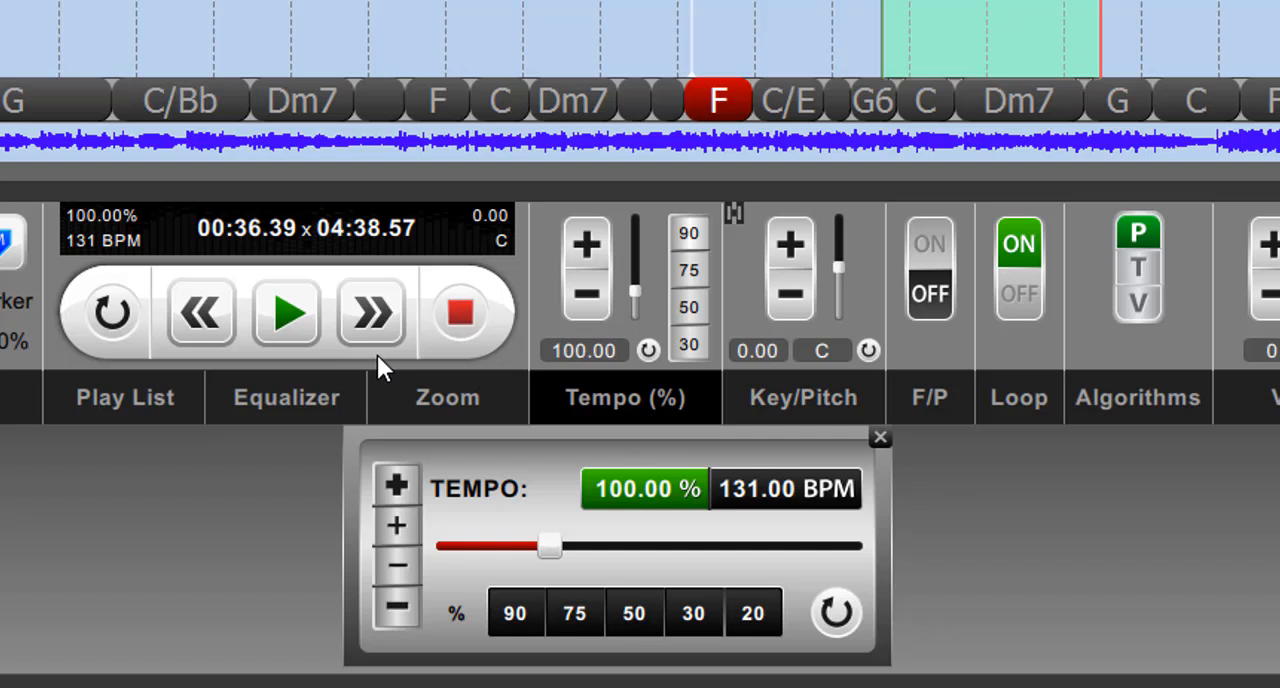
{"action": "mouse_move", "coordinate": [204, 270]}
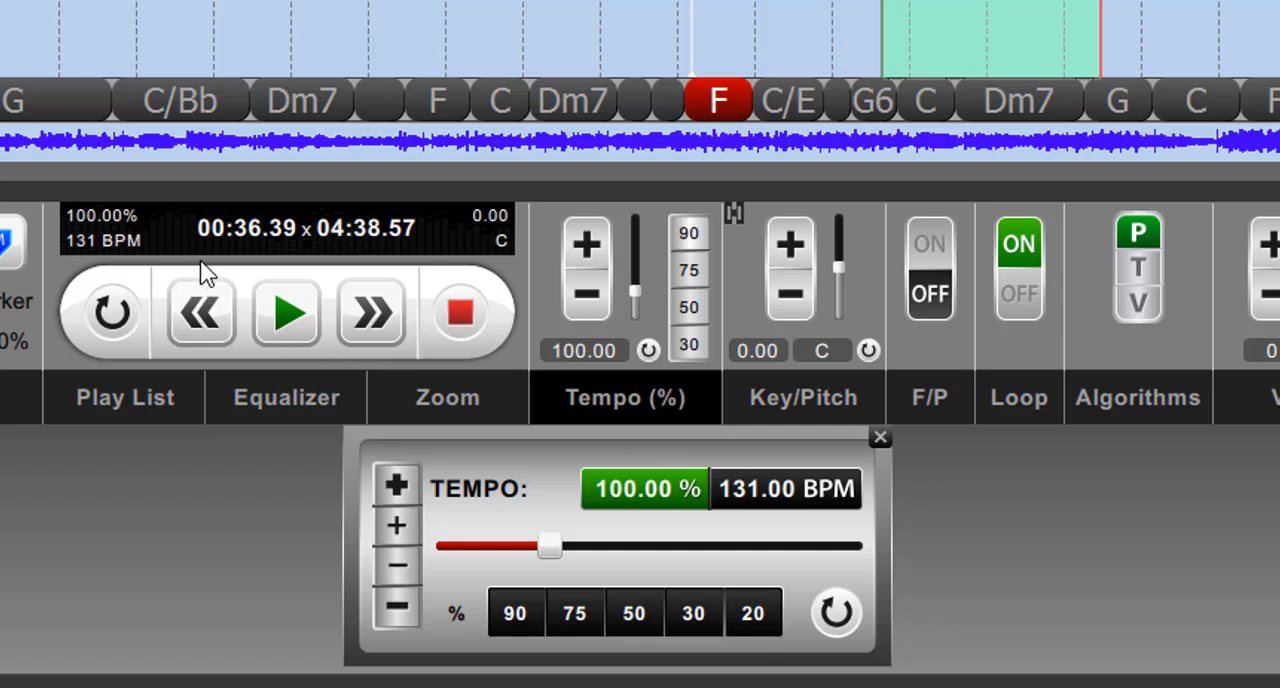
{"action": "mouse_move", "coordinate": [56, 218]}
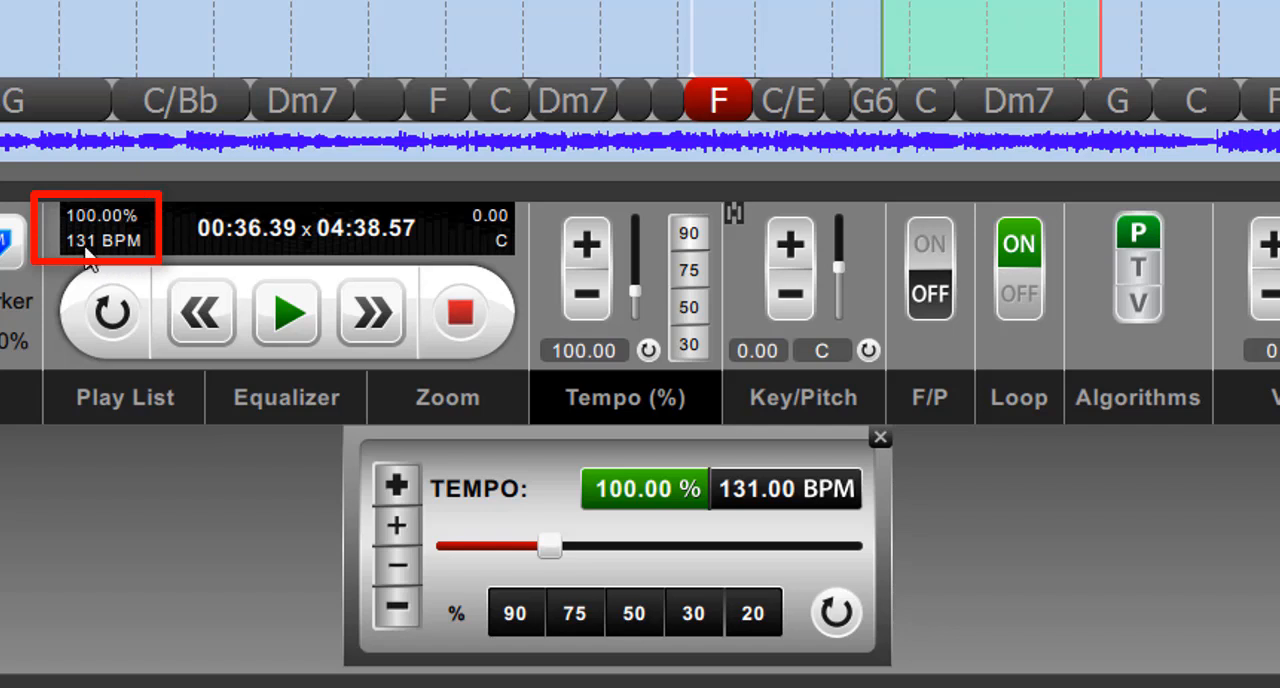
{"action": "mouse_move", "coordinate": [140, 246]}
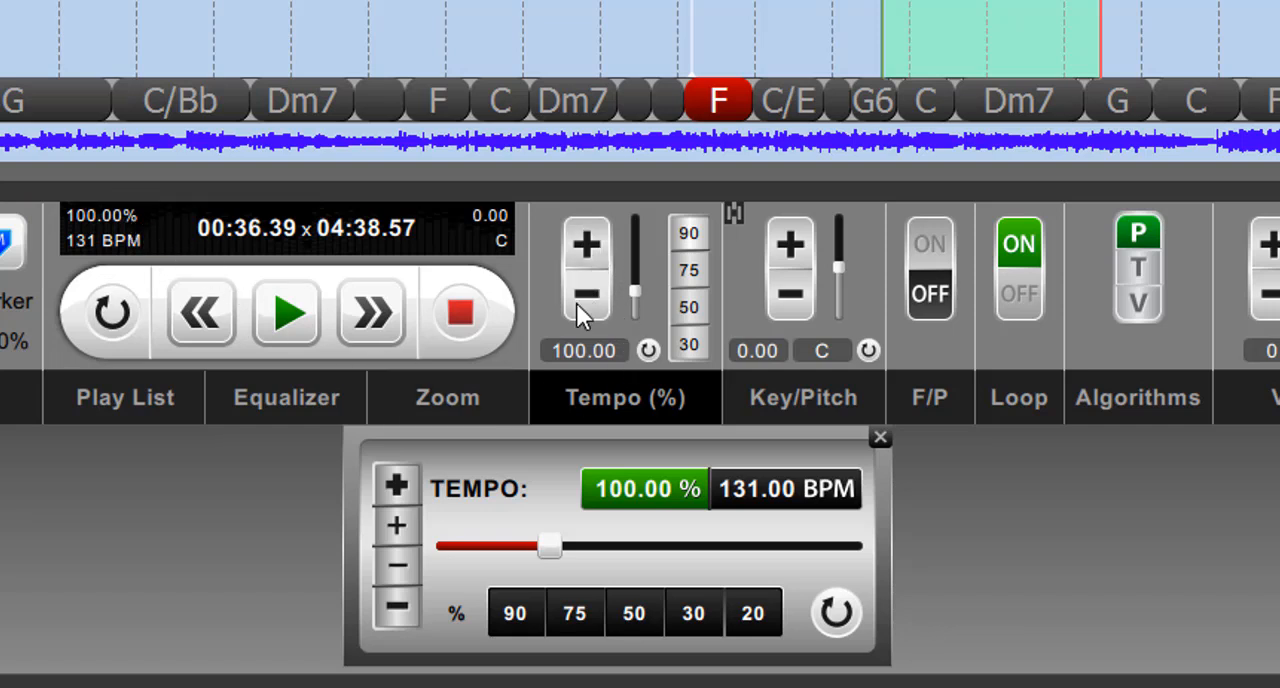
Step: Raise the tempo toward 105%, jump to the 75% preset, then nudge it up to 78%
{"action": "left_click", "coordinate": [584, 244]}
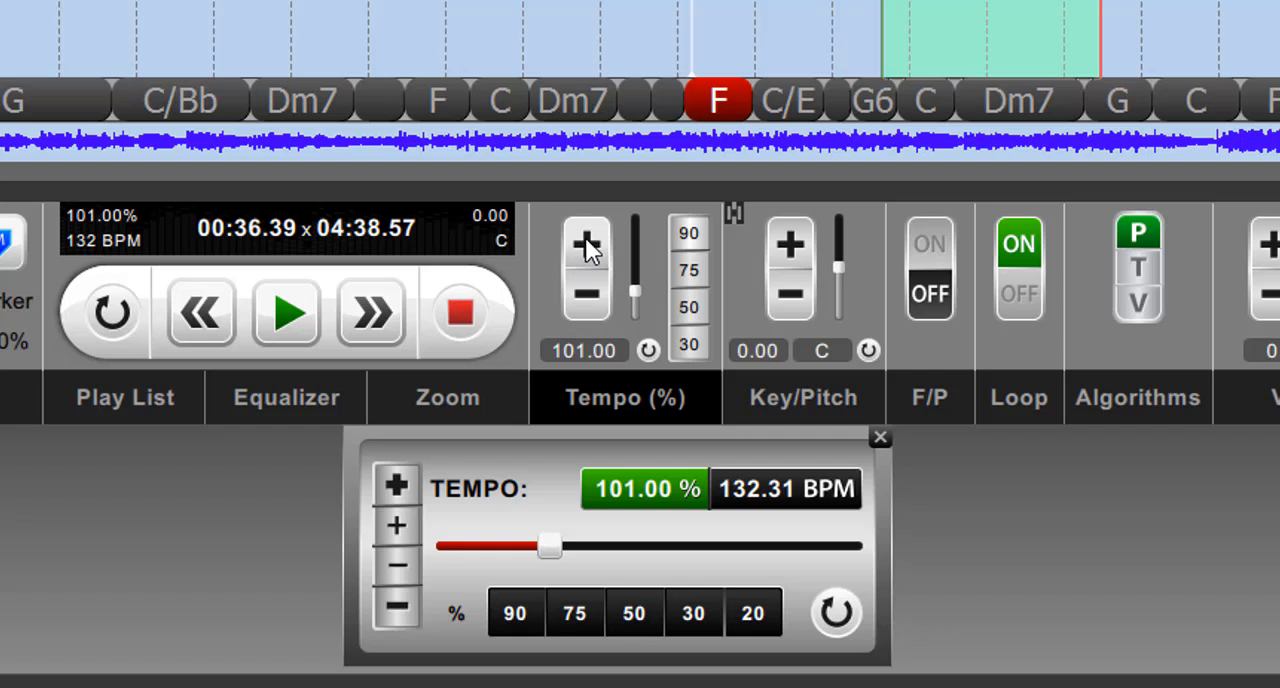
{"action": "left_click", "coordinate": [584, 246]}
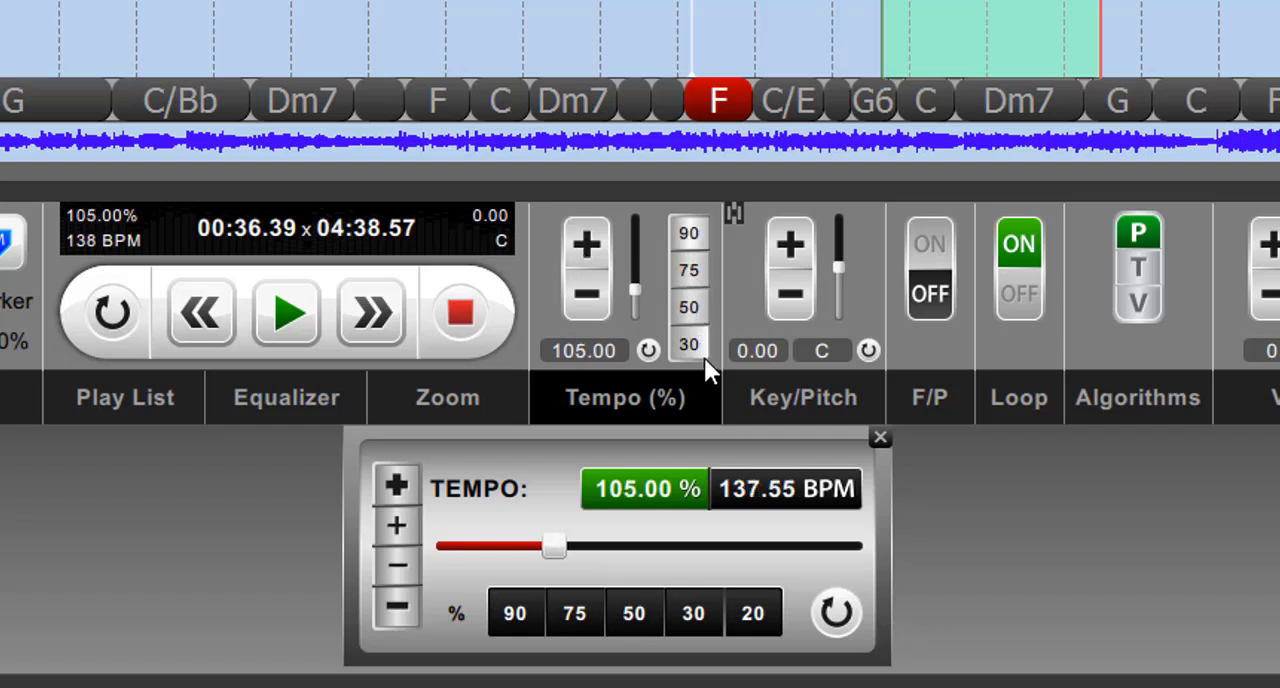
{"action": "left_click", "coordinate": [688, 232]}
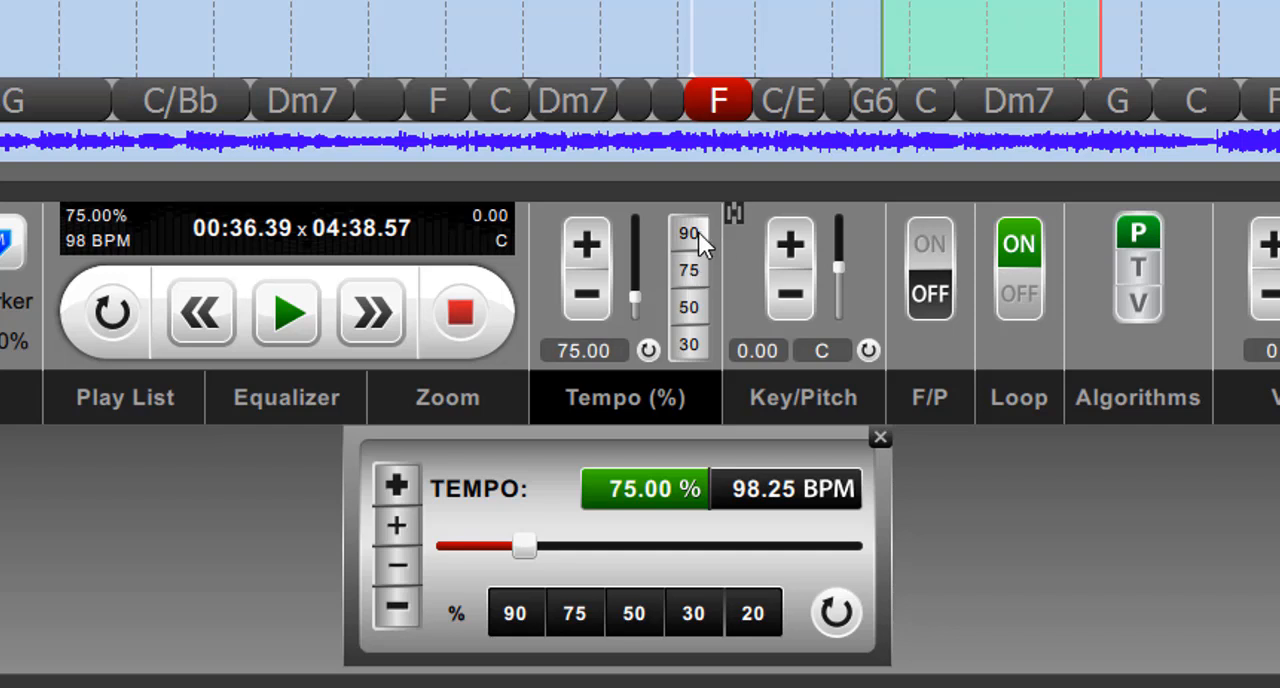
{"action": "left_click", "coordinate": [586, 244]}
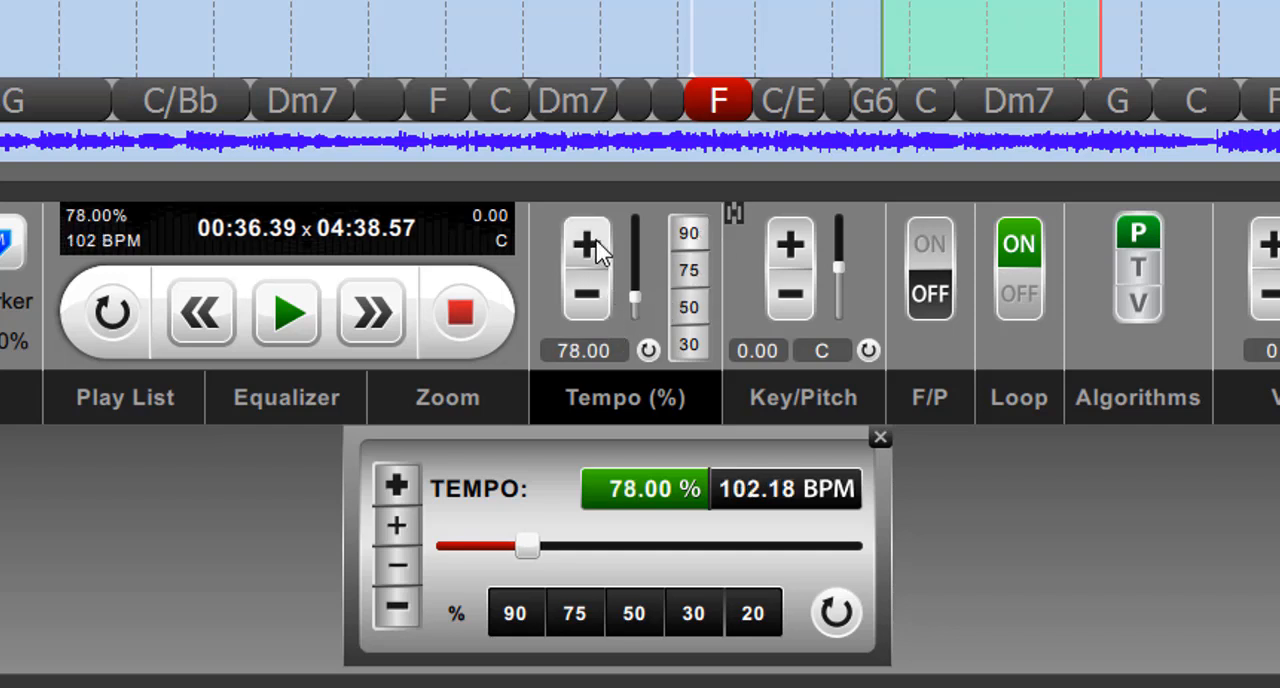
{"action": "mouse_move", "coordinate": [144, 276]}
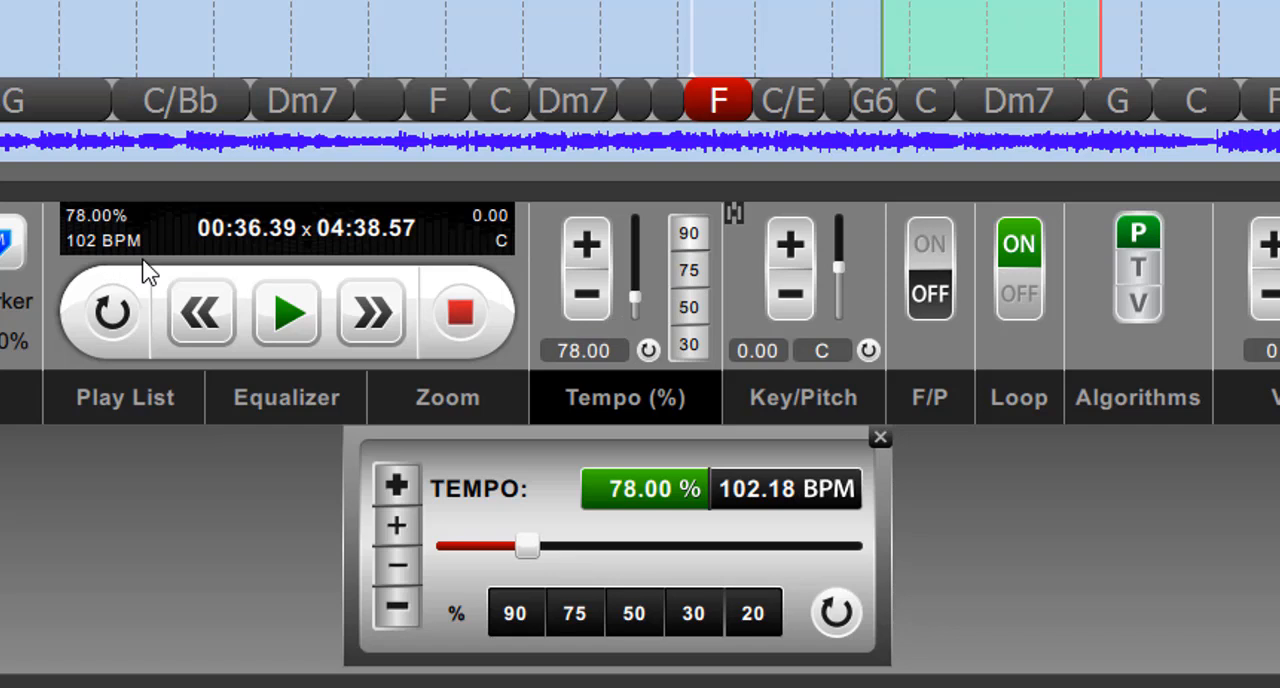
{"action": "mouse_move", "coordinate": [108, 270]}
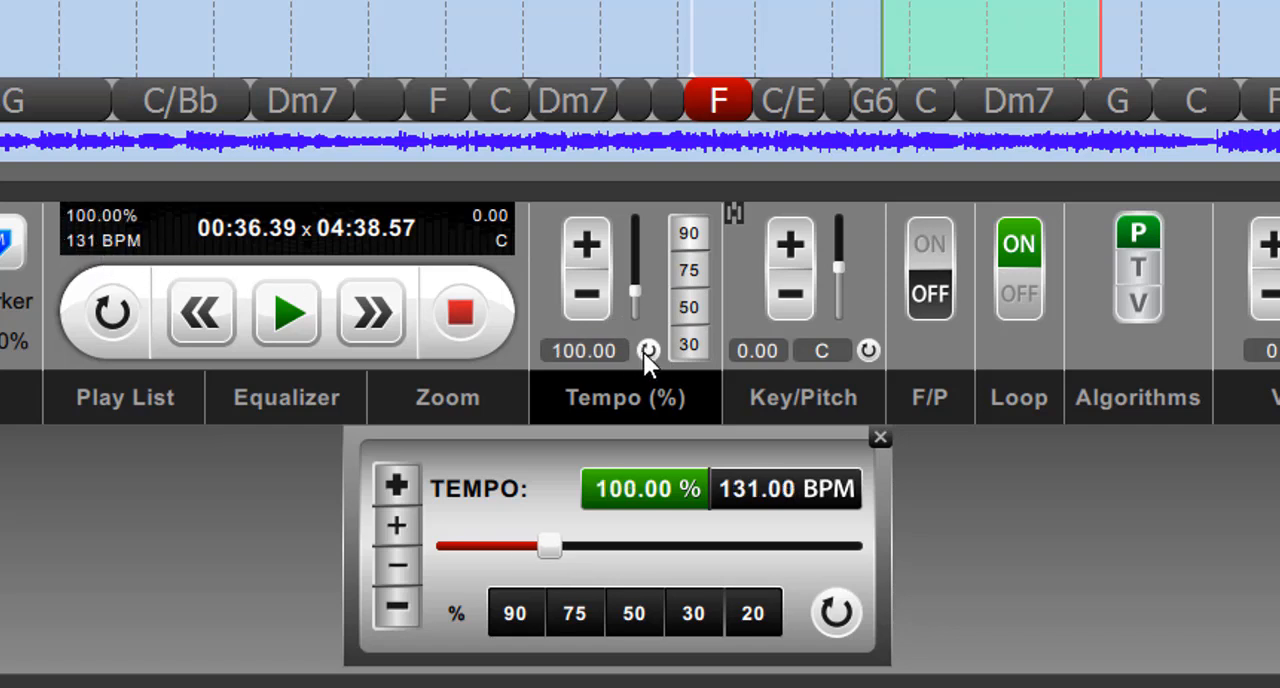
{"action": "mouse_move", "coordinate": [88, 262]}
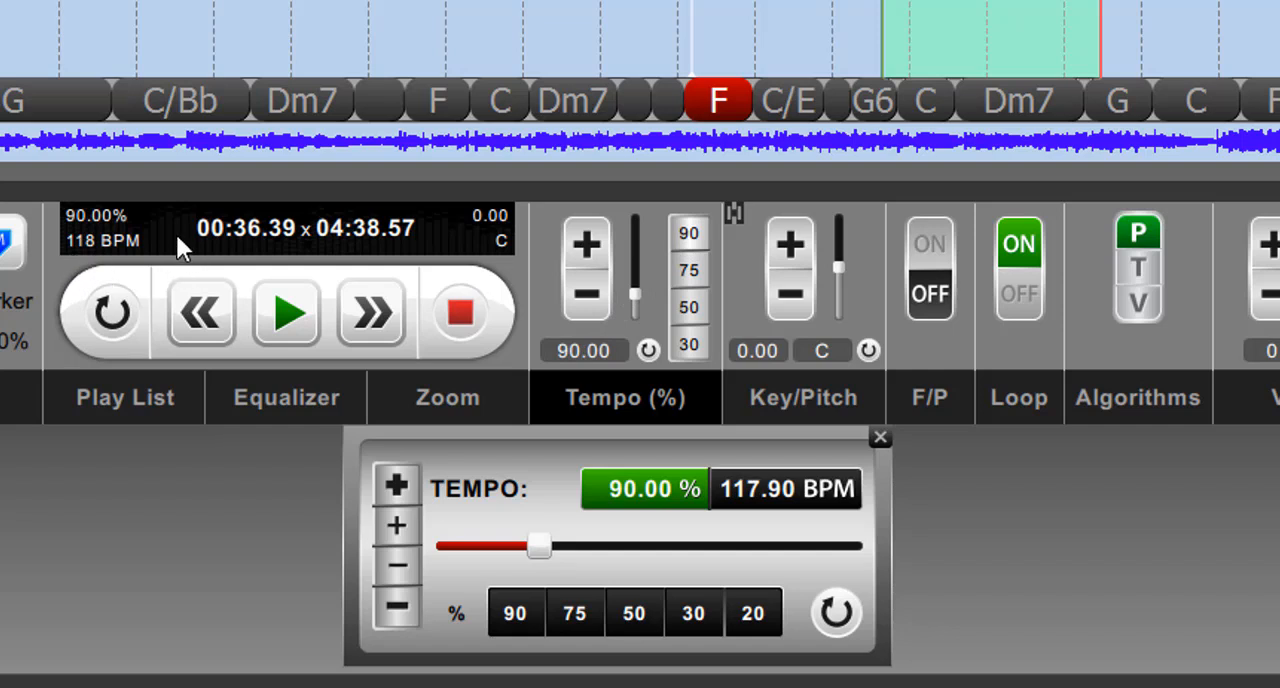
{"action": "mouse_move", "coordinate": [90, 268]}
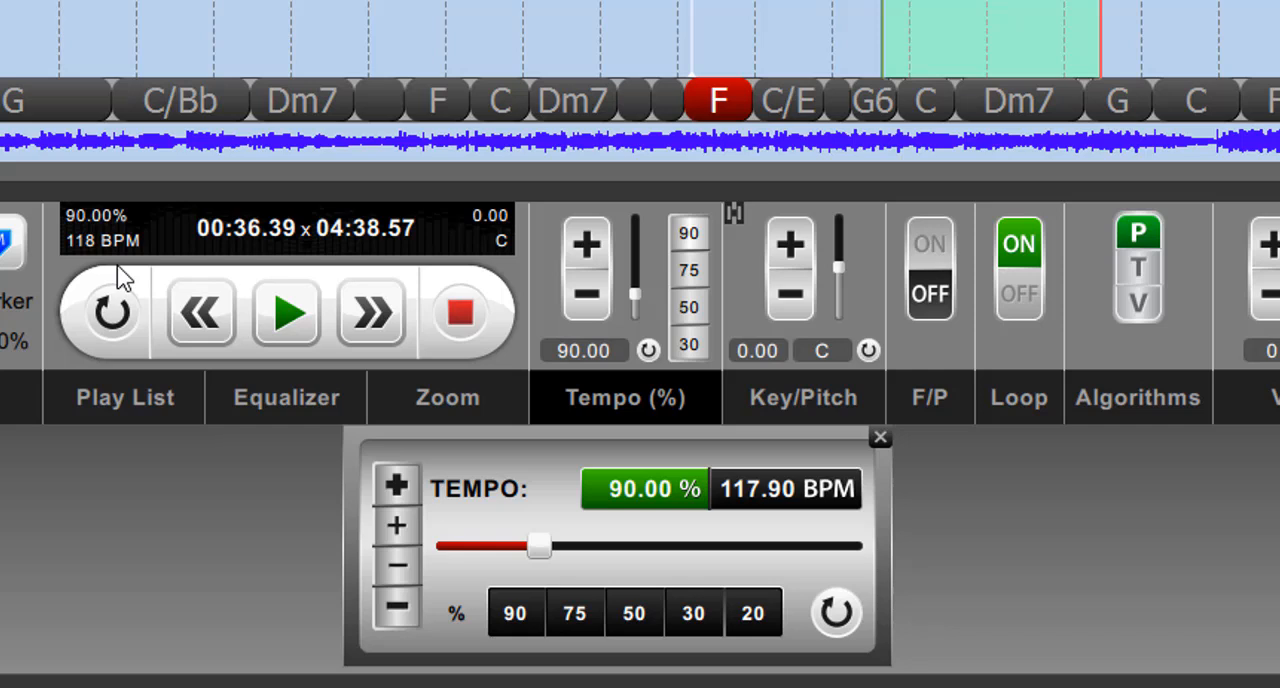
{"action": "mouse_move", "coordinate": [164, 268]}
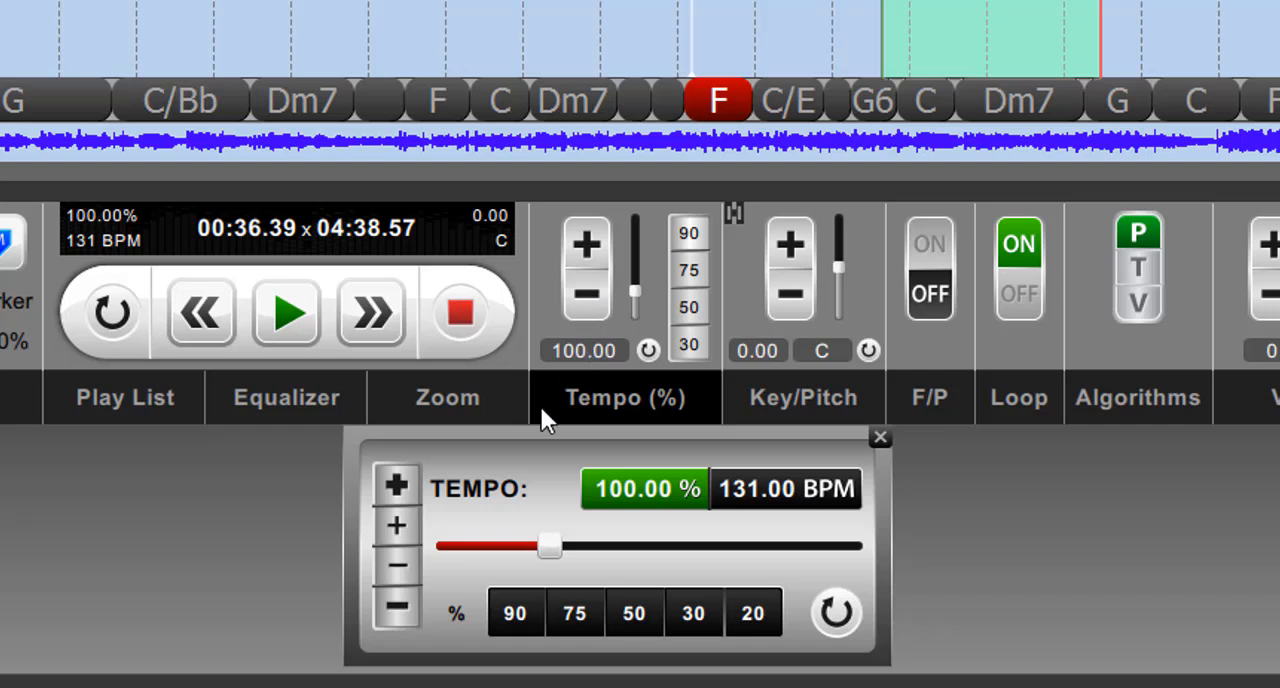
{"action": "mouse_move", "coordinate": [880, 444]}
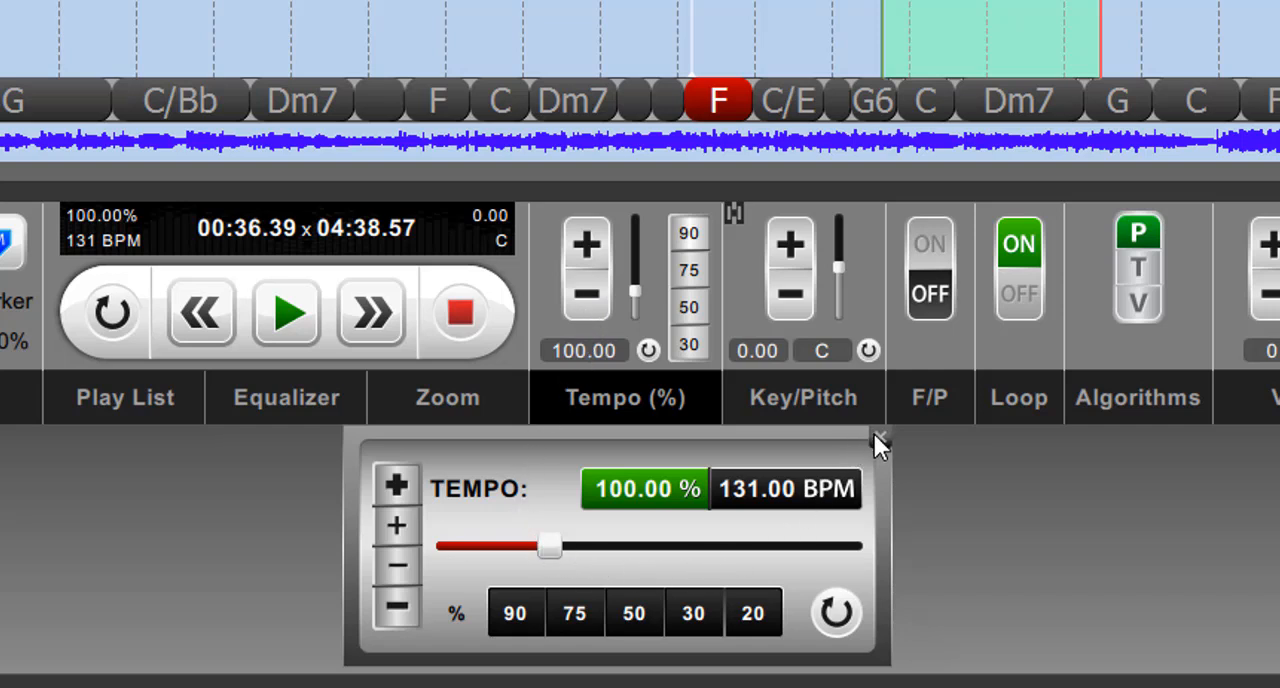
{"action": "mouse_move", "coordinate": [604, 400]}
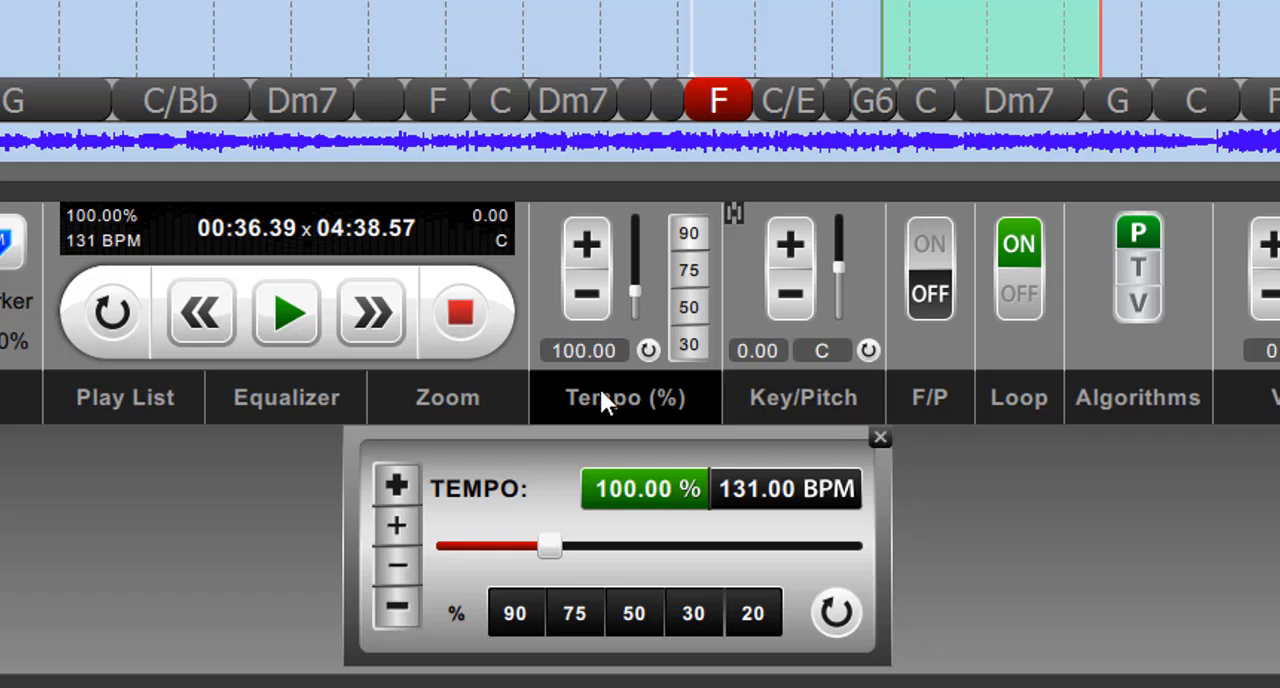
{"action": "mouse_move", "coordinate": [616, 420]}
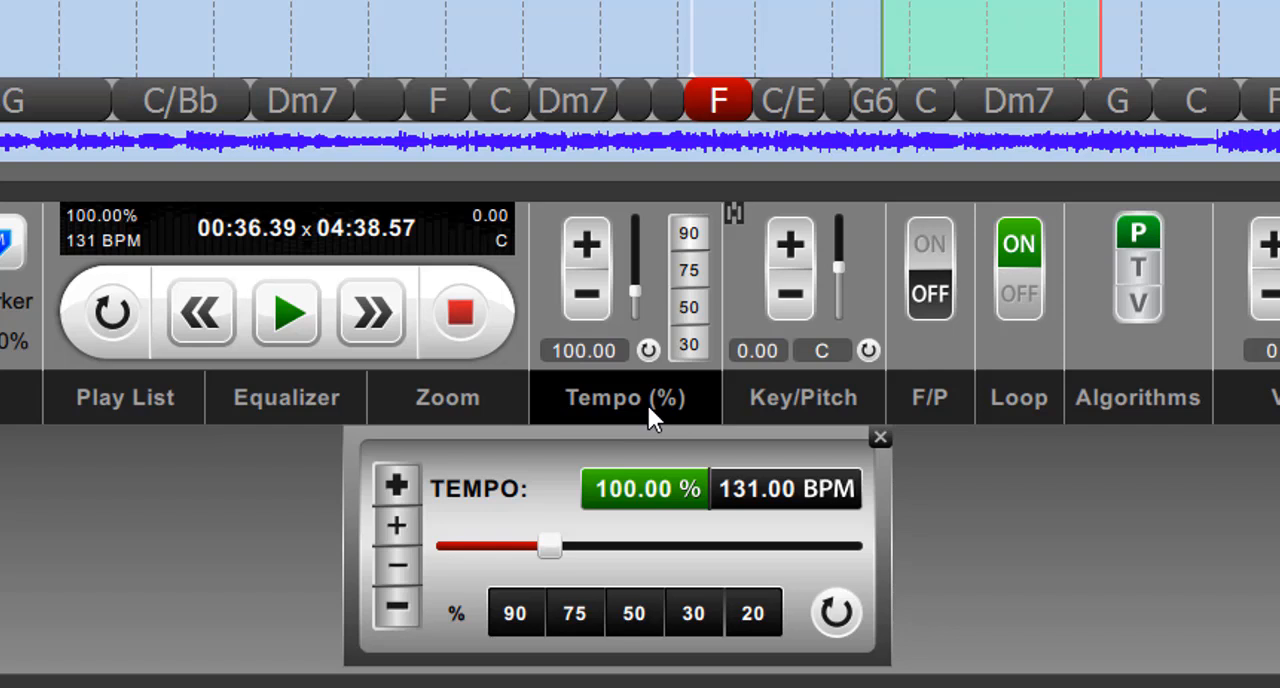
{"action": "mouse_move", "coordinate": [578, 524]}
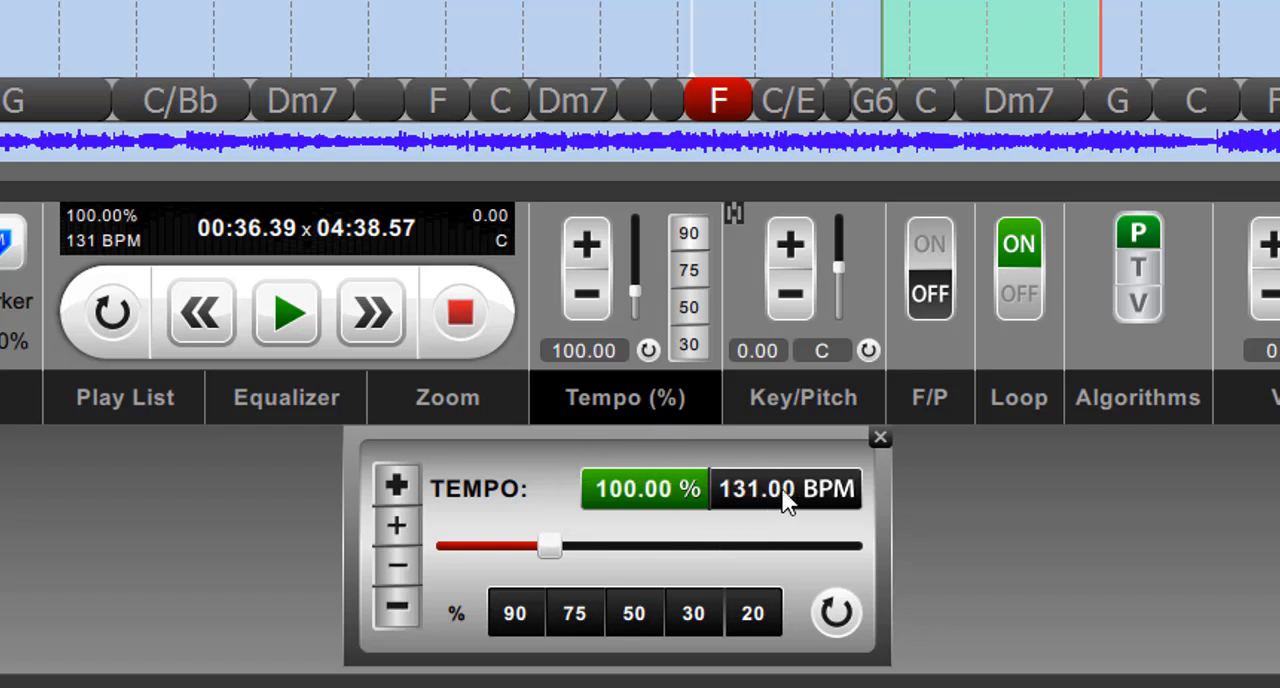
Step: Make BPM the active tempo unit and begin adjusting the tempo in beats
{"action": "left_click", "coordinate": [784, 488]}
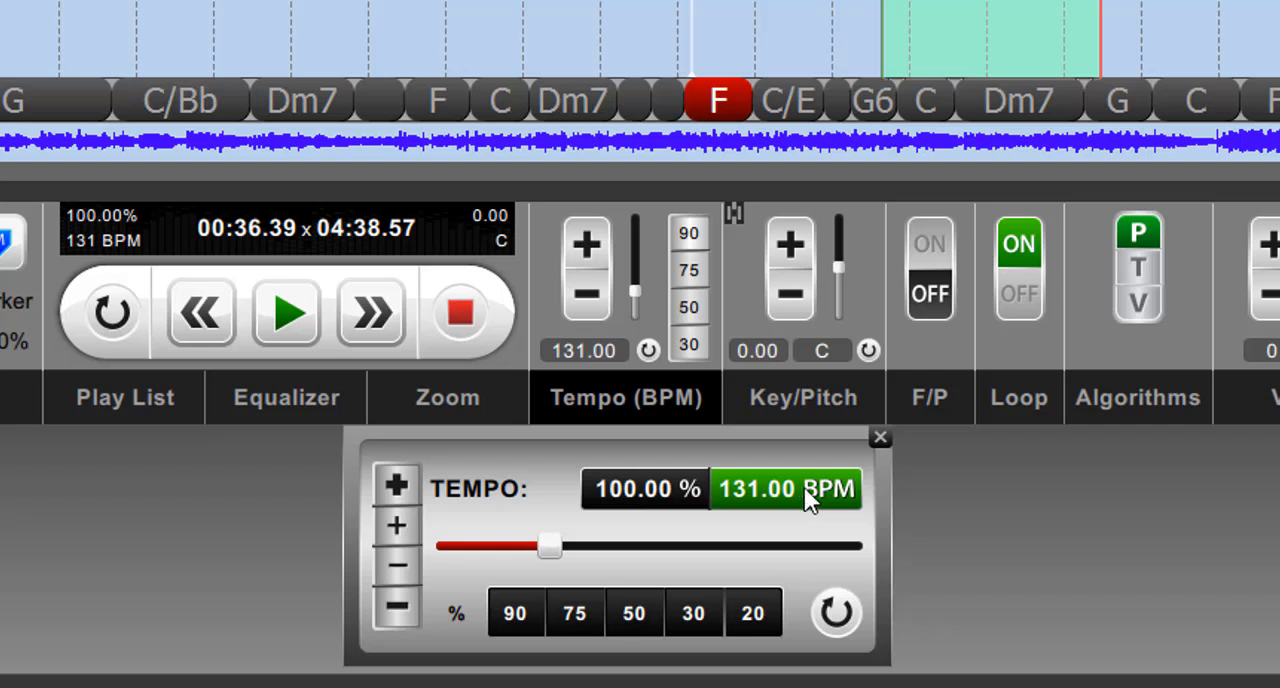
{"action": "mouse_move", "coordinate": [818, 516]}
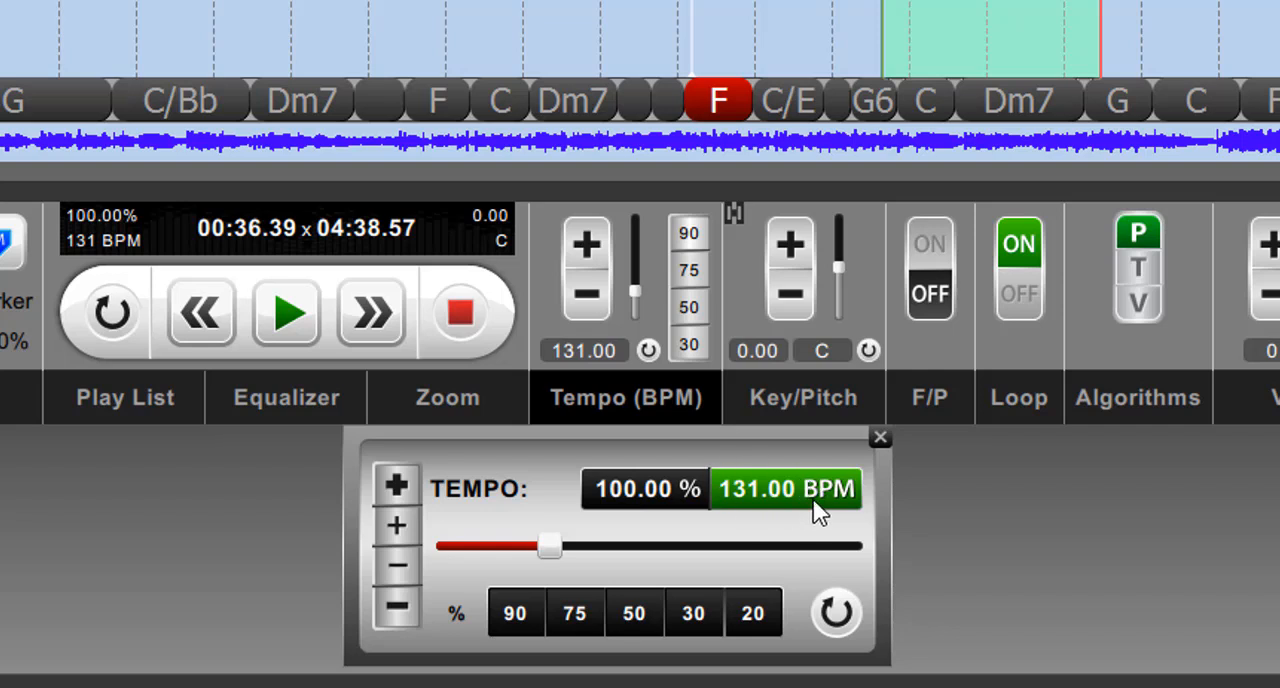
{"action": "mouse_move", "coordinate": [810, 512]}
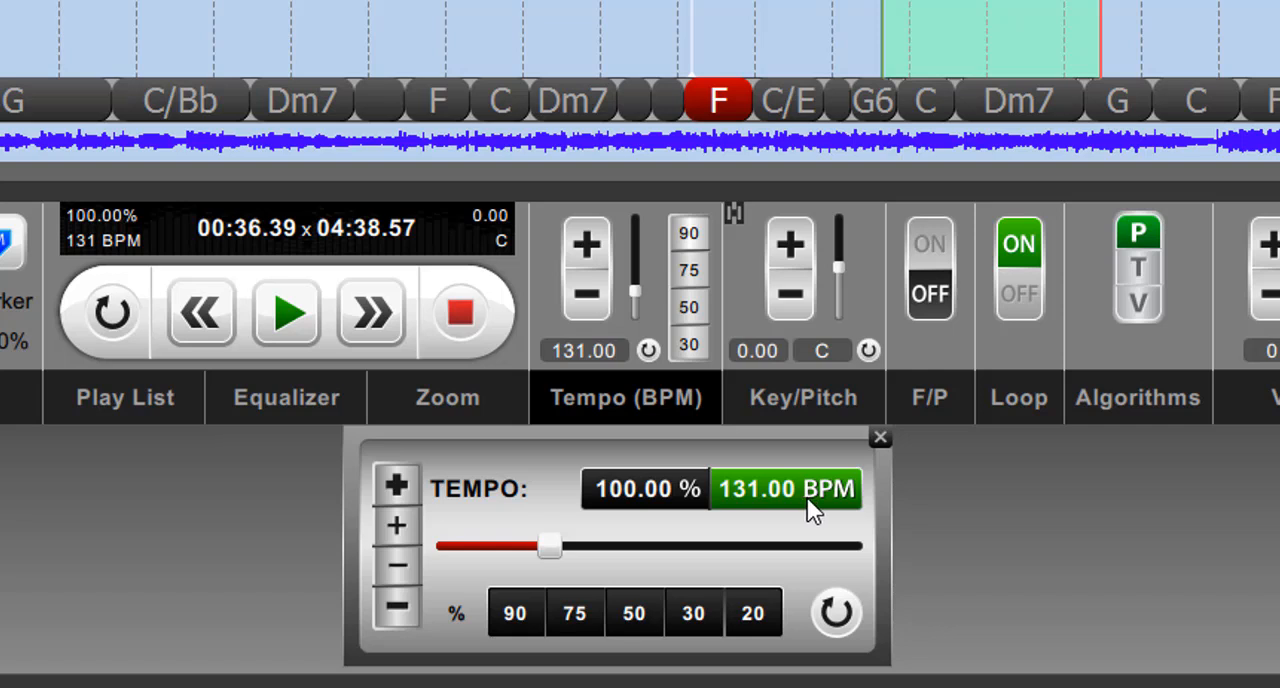
{"action": "mouse_move", "coordinate": [604, 372]}
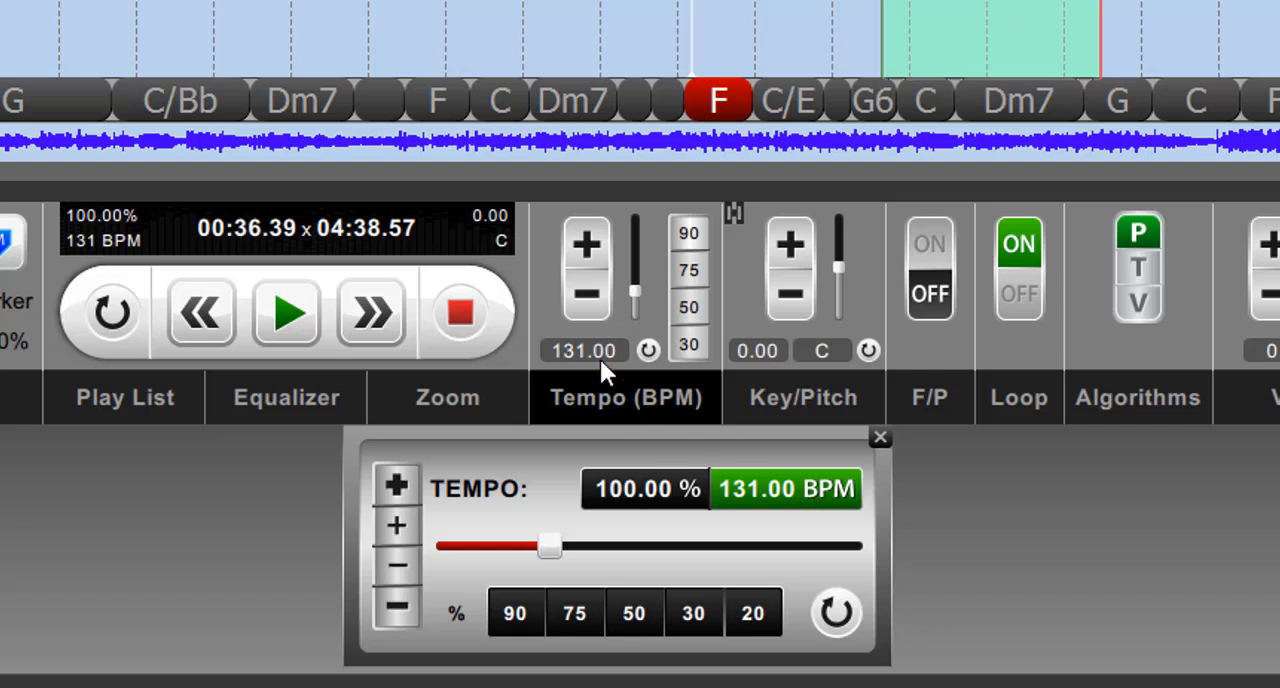
{"action": "left_click", "coordinate": [644, 488]}
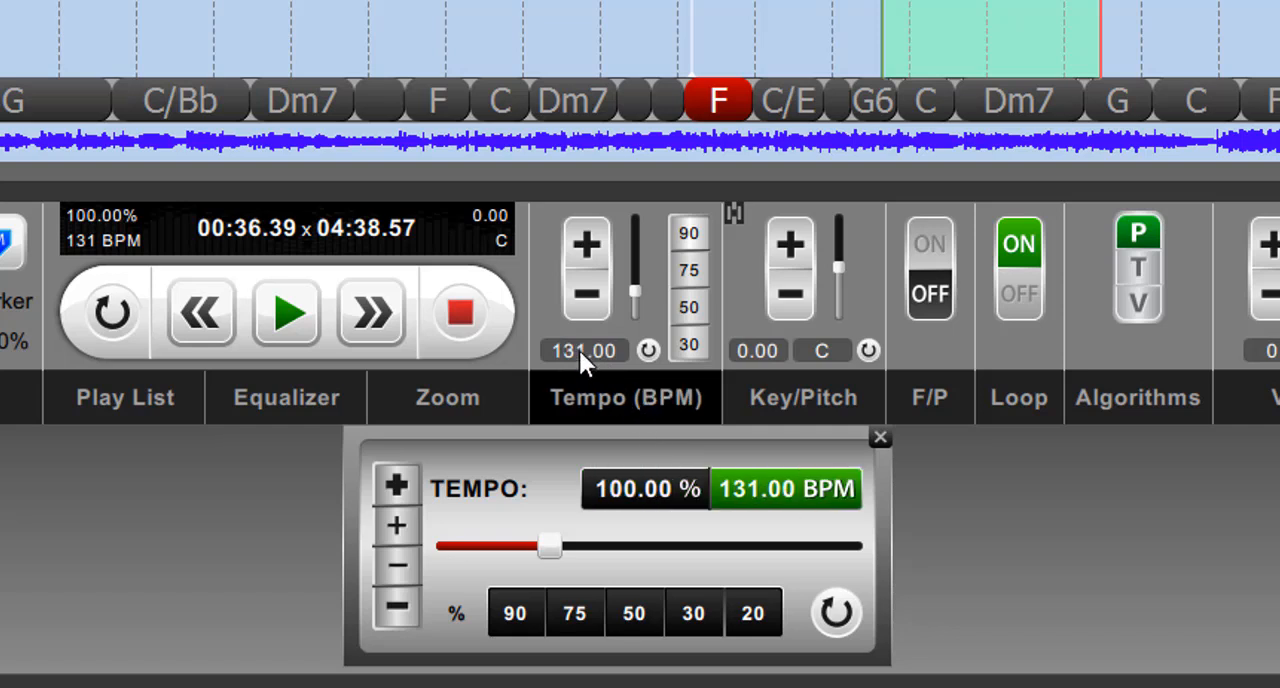
{"action": "mouse_move", "coordinate": [596, 370]}
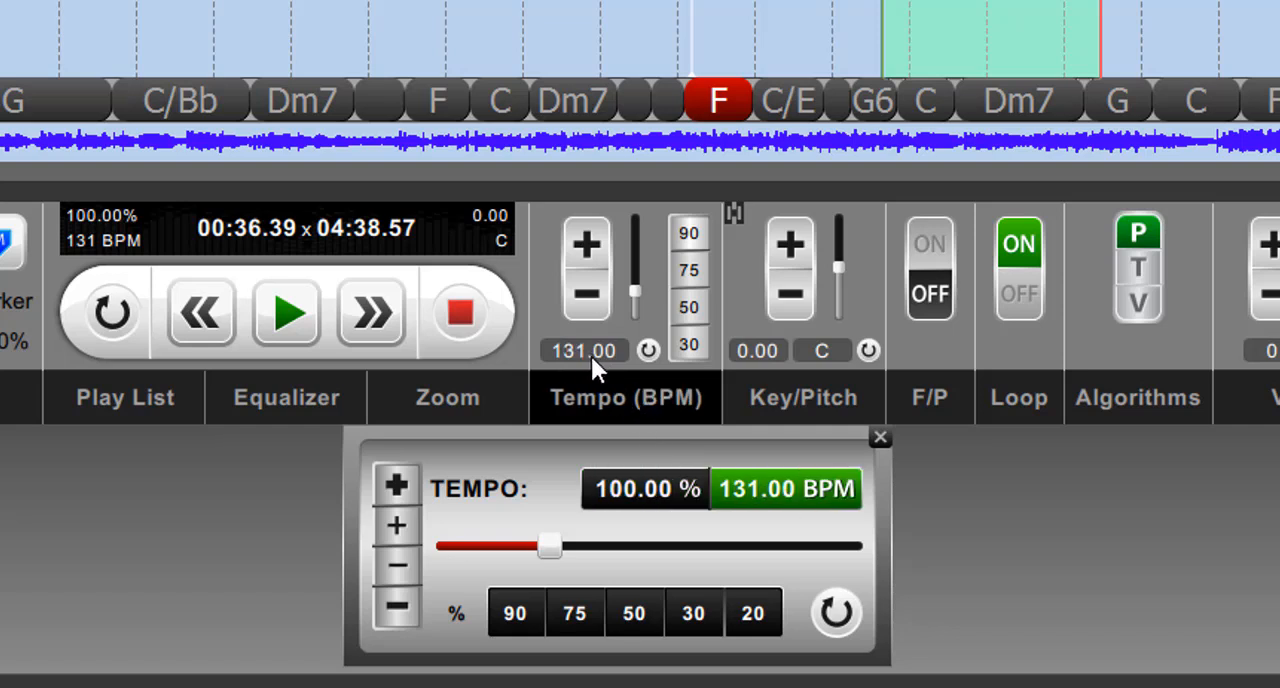
{"action": "mouse_move", "coordinate": [586, 242]}
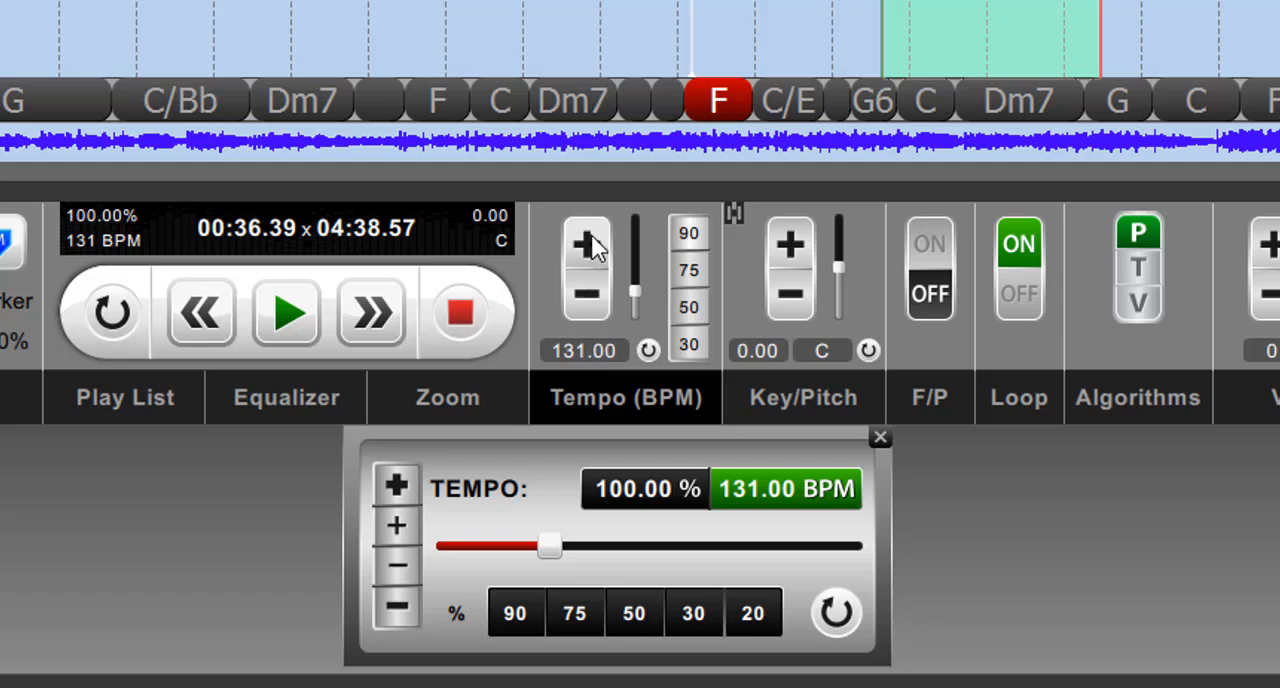
{"action": "left_click", "coordinate": [586, 244]}
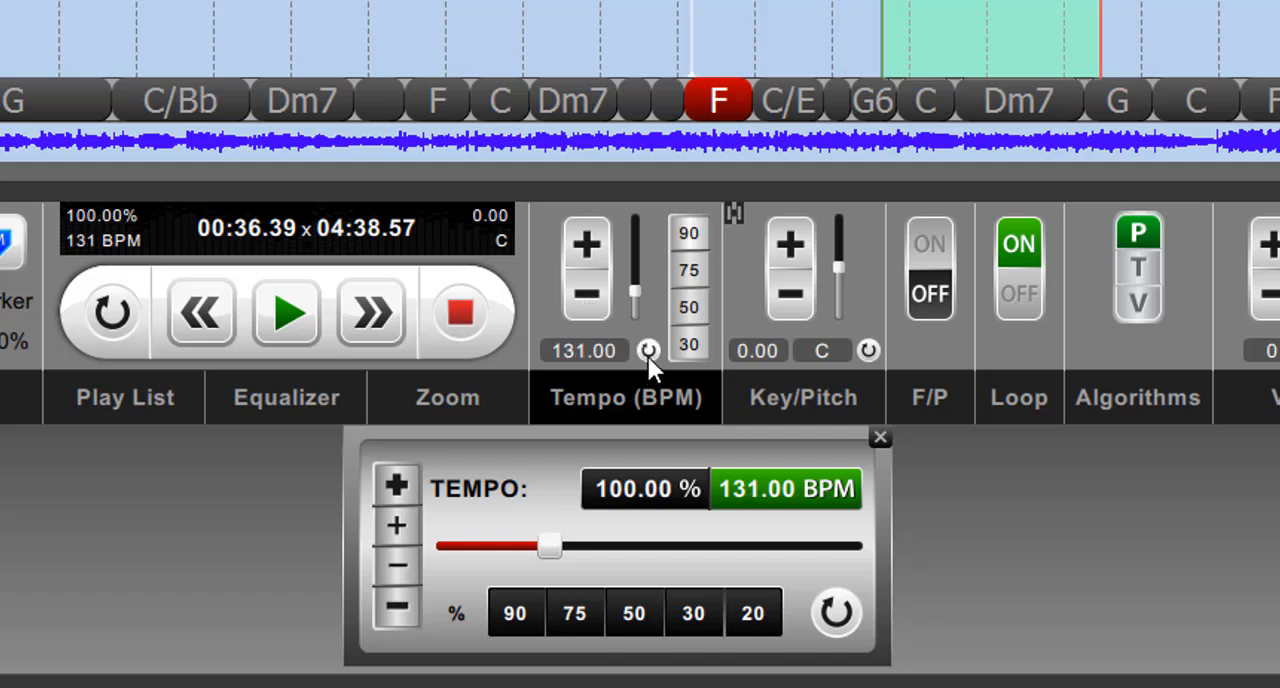
{"action": "mouse_move", "coordinate": [640, 336]}
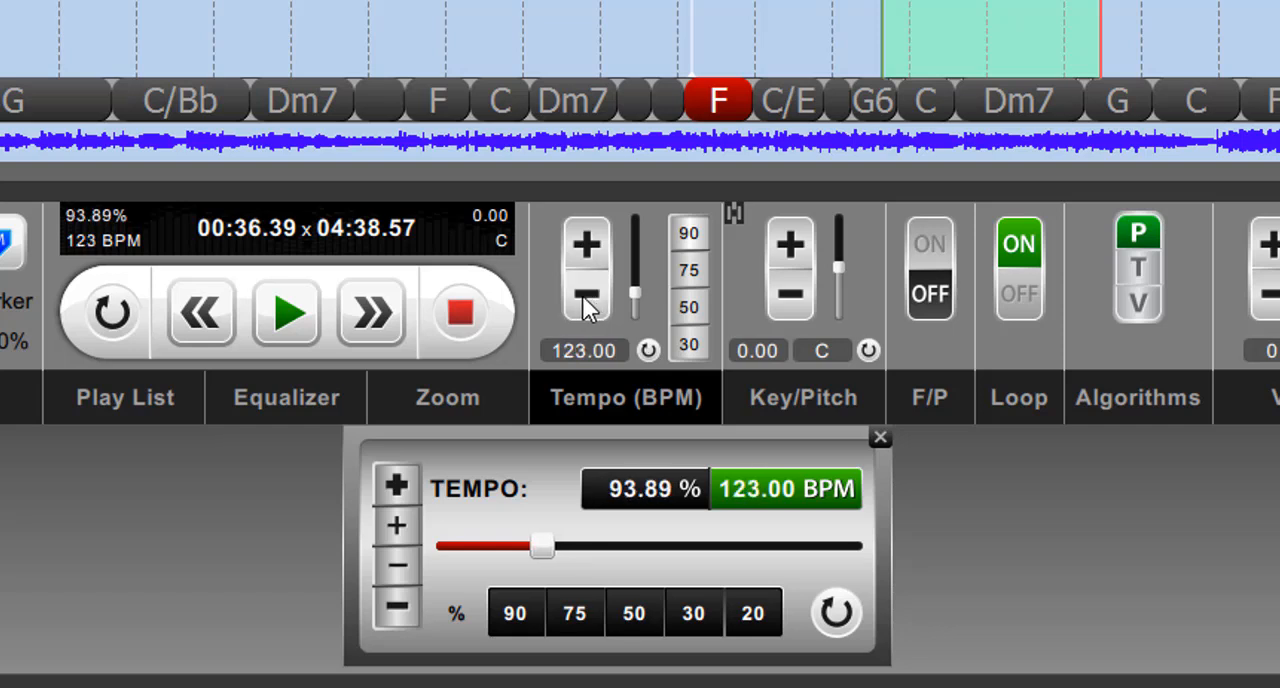
{"action": "mouse_move", "coordinate": [604, 316]}
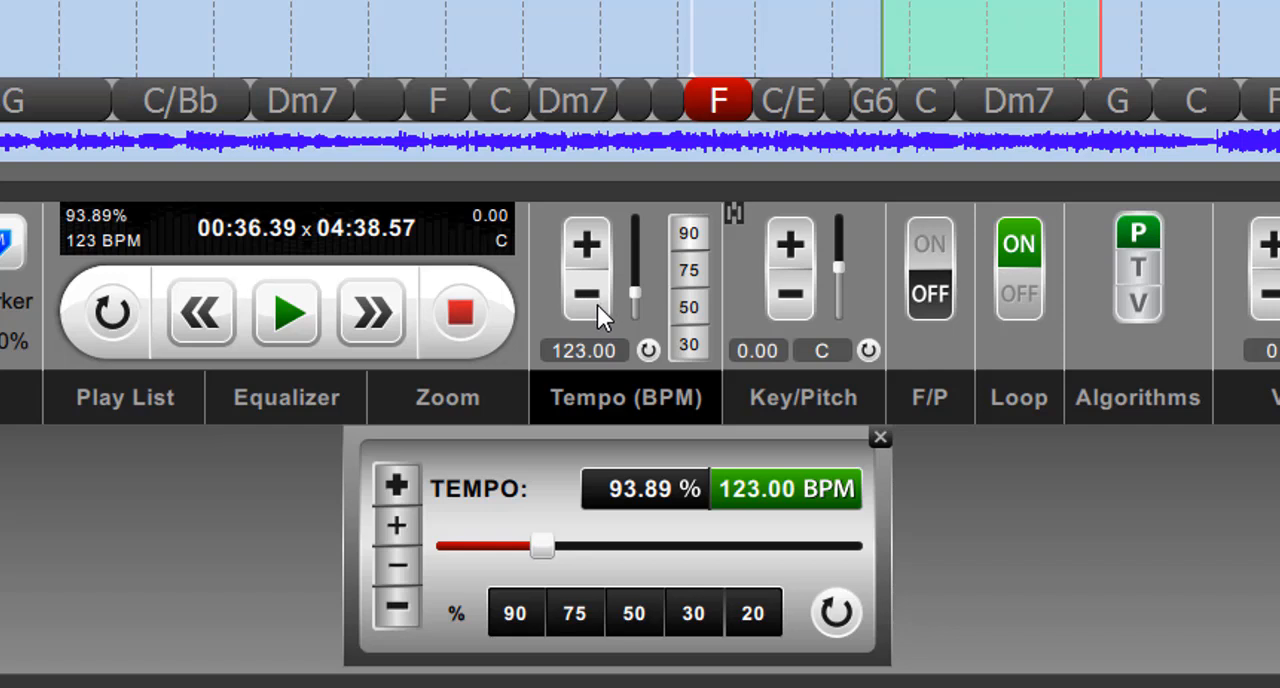
Step: Step the tempo down by single beats to 120.00 BPM (91.60%)
{"action": "left_click", "coordinate": [584, 296]}
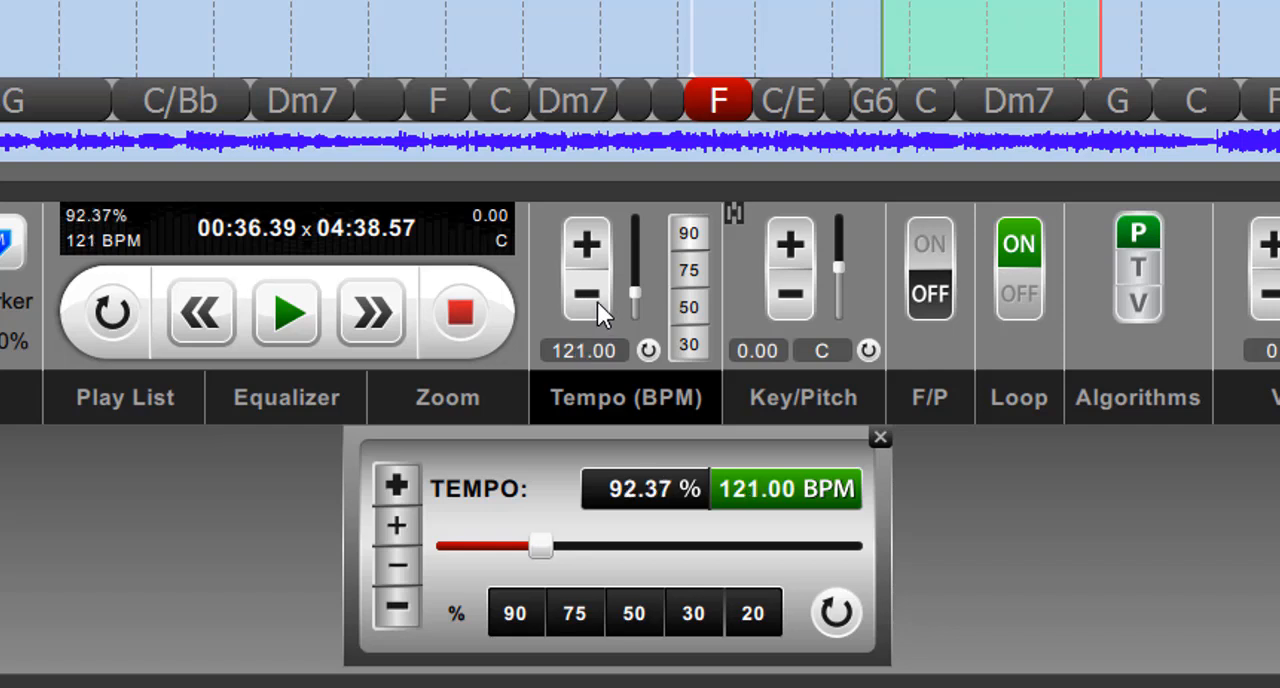
{"action": "left_click", "coordinate": [586, 292]}
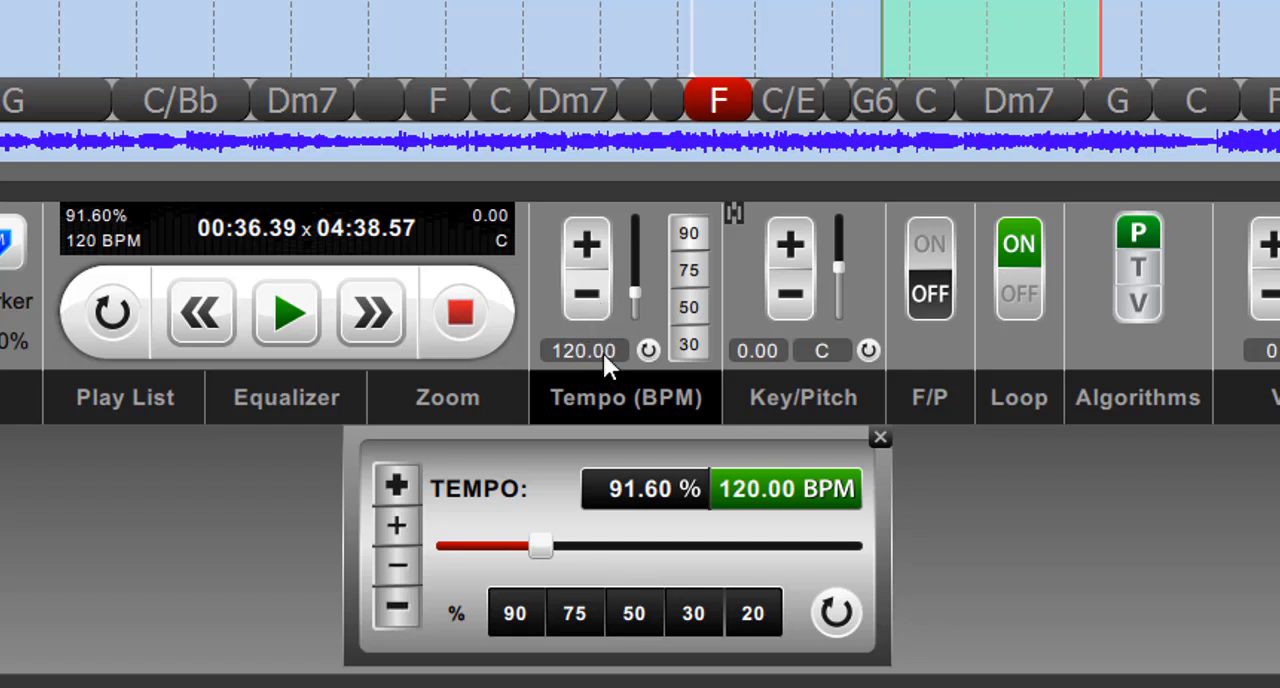
{"action": "mouse_move", "coordinate": [640, 496]}
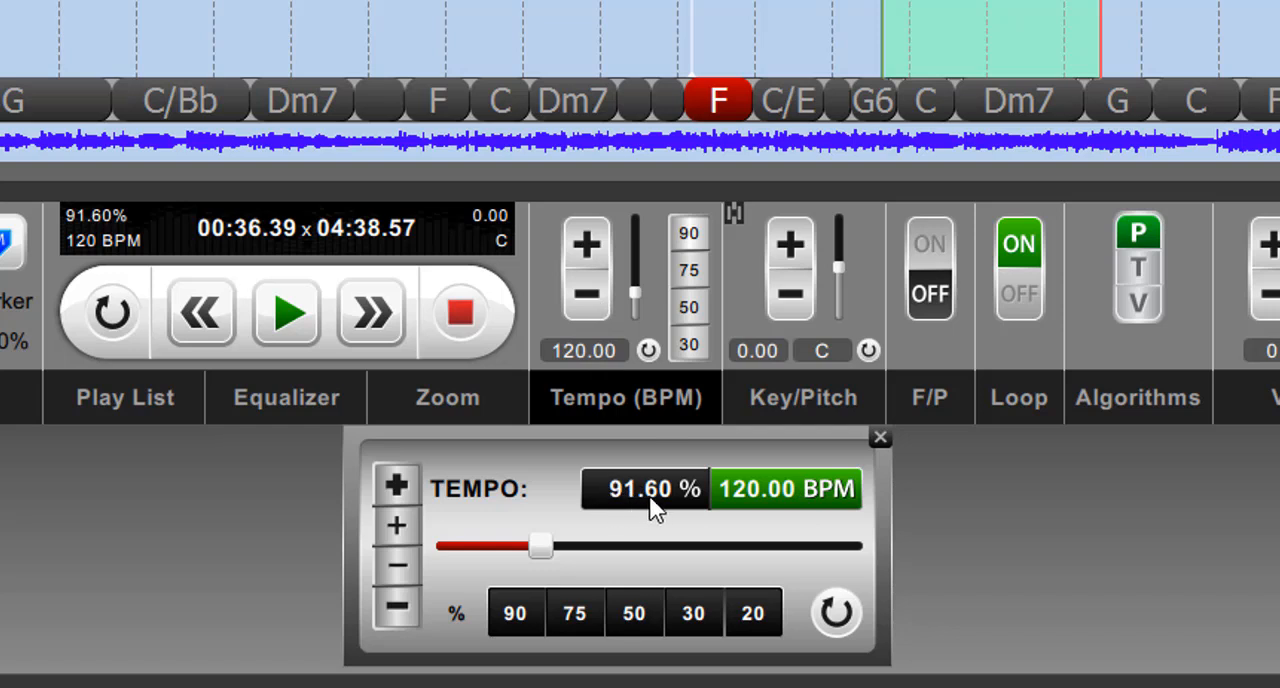
{"action": "mouse_move", "coordinate": [660, 510]}
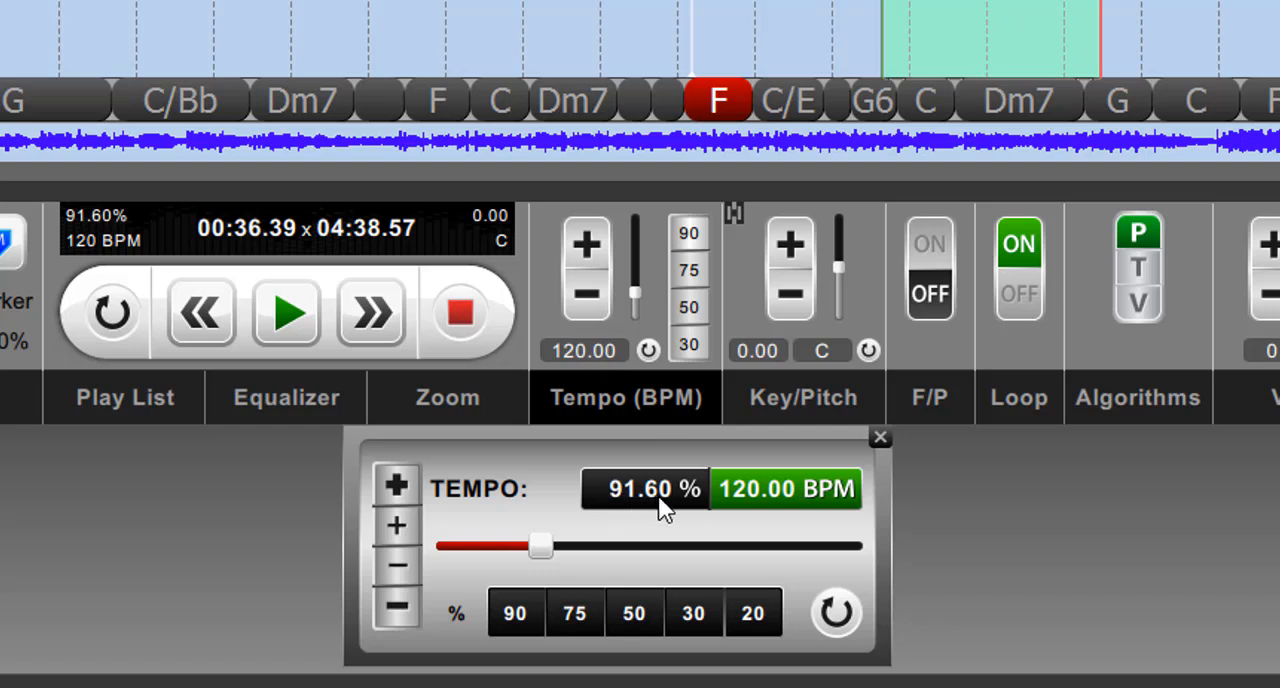
{"action": "mouse_move", "coordinate": [864, 544]}
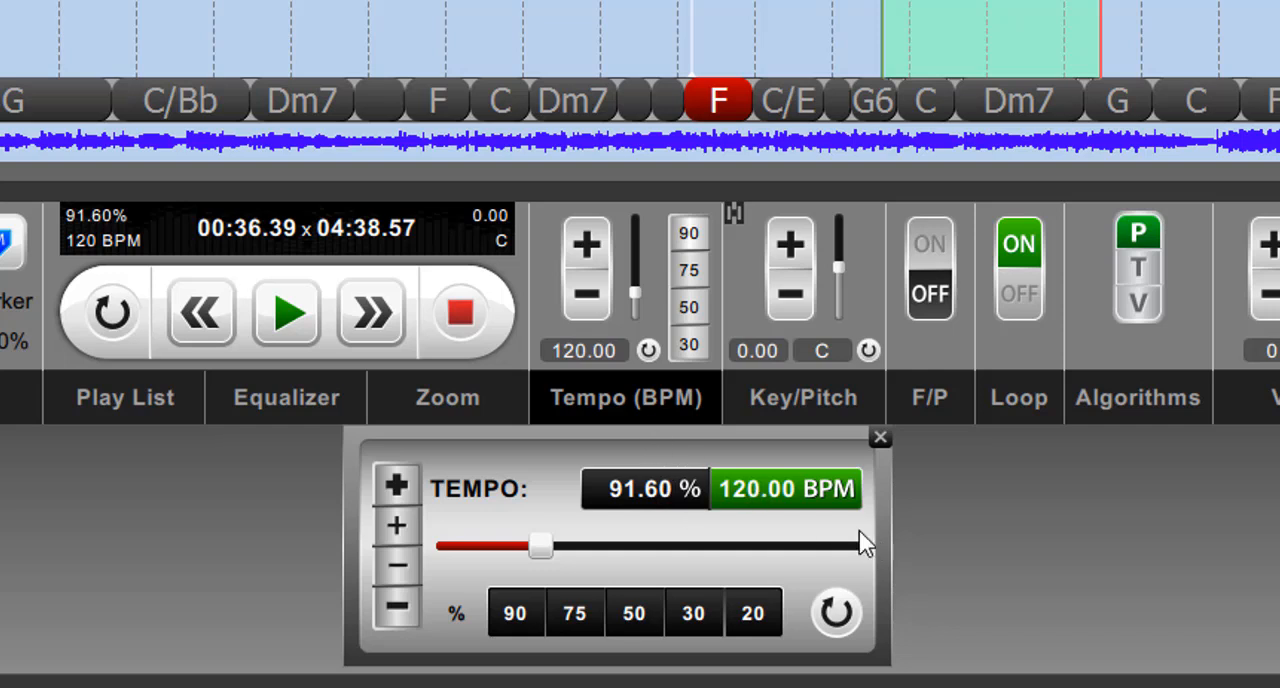
Step: Select the tempo value field while the readout stays at 120.00 BPM (91.60%)
{"action": "left_click", "coordinate": [644, 488]}
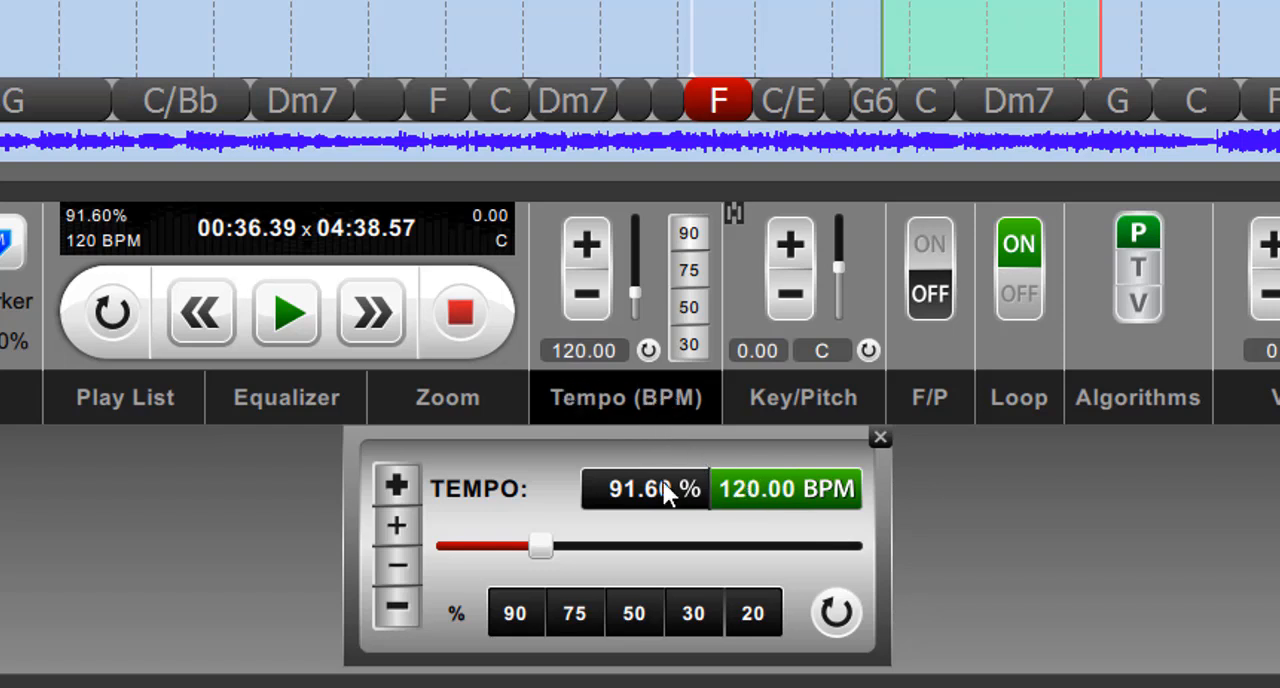
{"action": "mouse_move", "coordinate": [56, 204]}
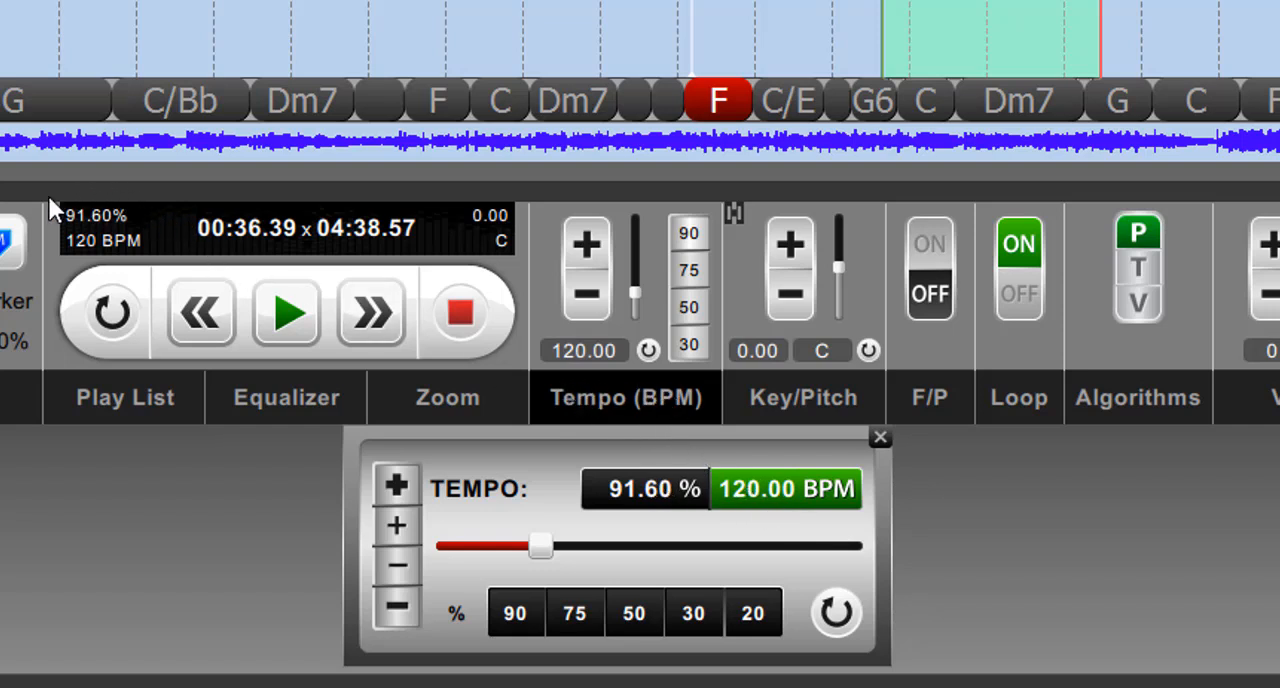
{"action": "mouse_move", "coordinate": [160, 260]}
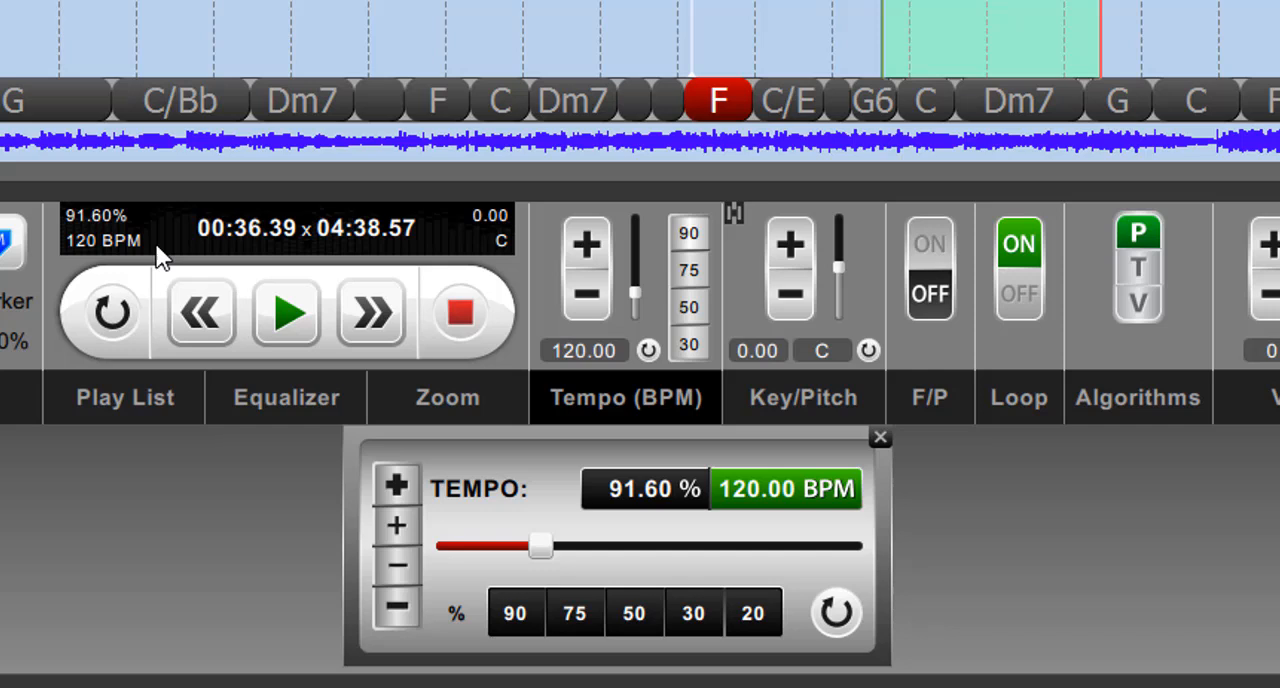
{"action": "mouse_move", "coordinate": [636, 576]}
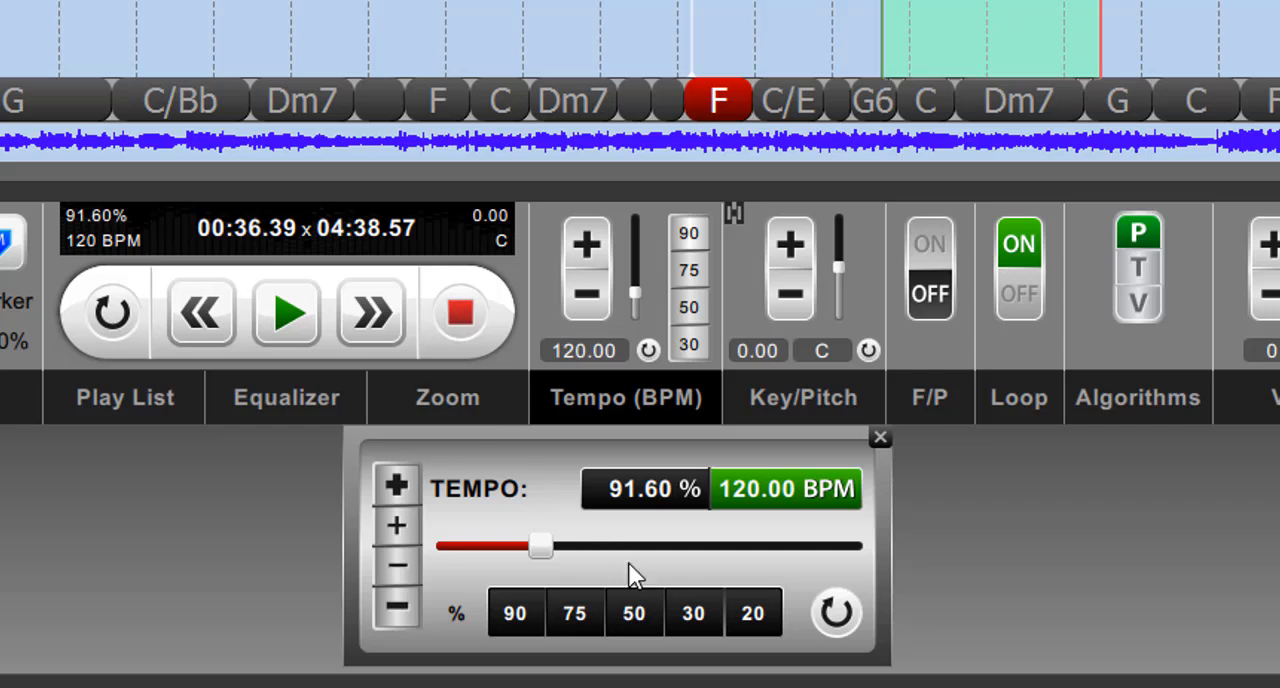
{"action": "mouse_move", "coordinate": [756, 596]}
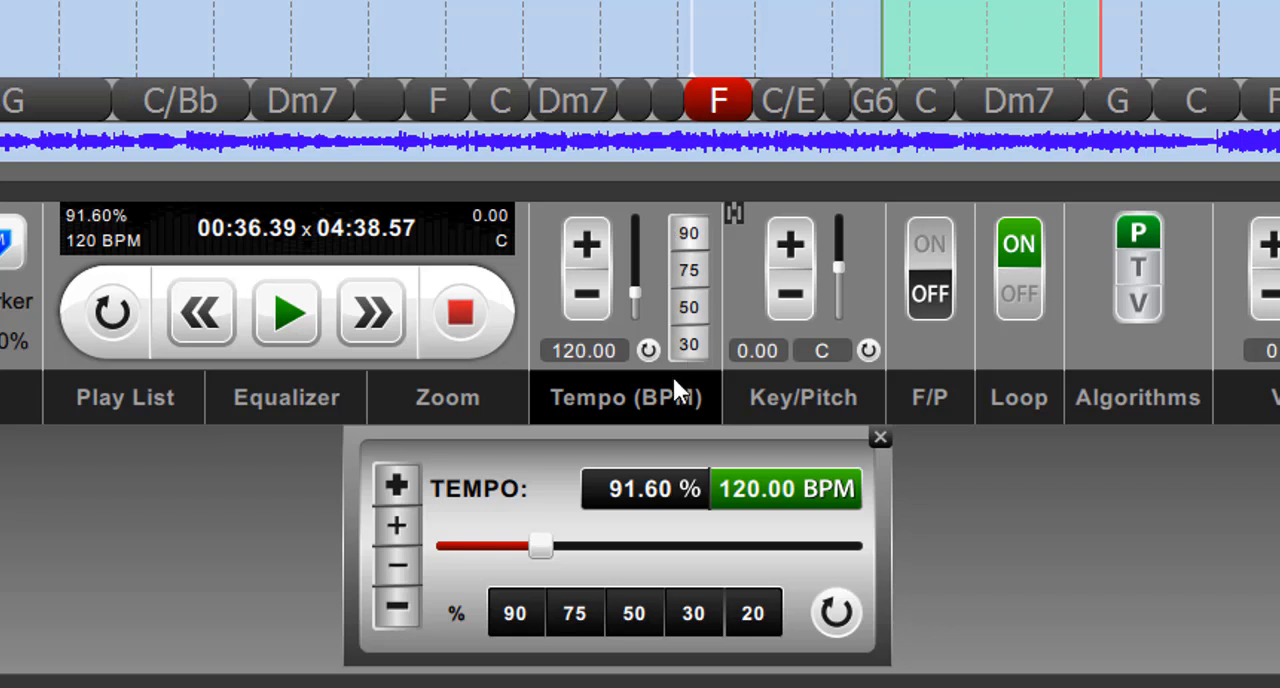
{"action": "mouse_move", "coordinate": [700, 330]}
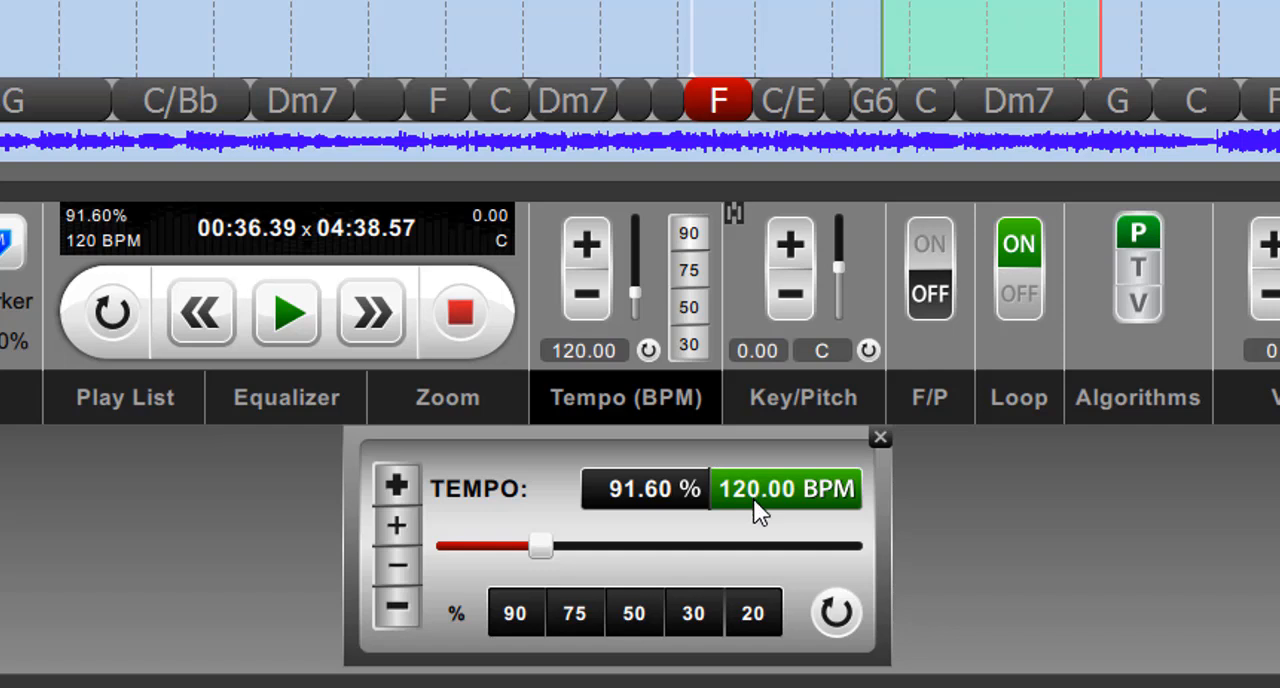
{"action": "mouse_move", "coordinate": [758, 476]}
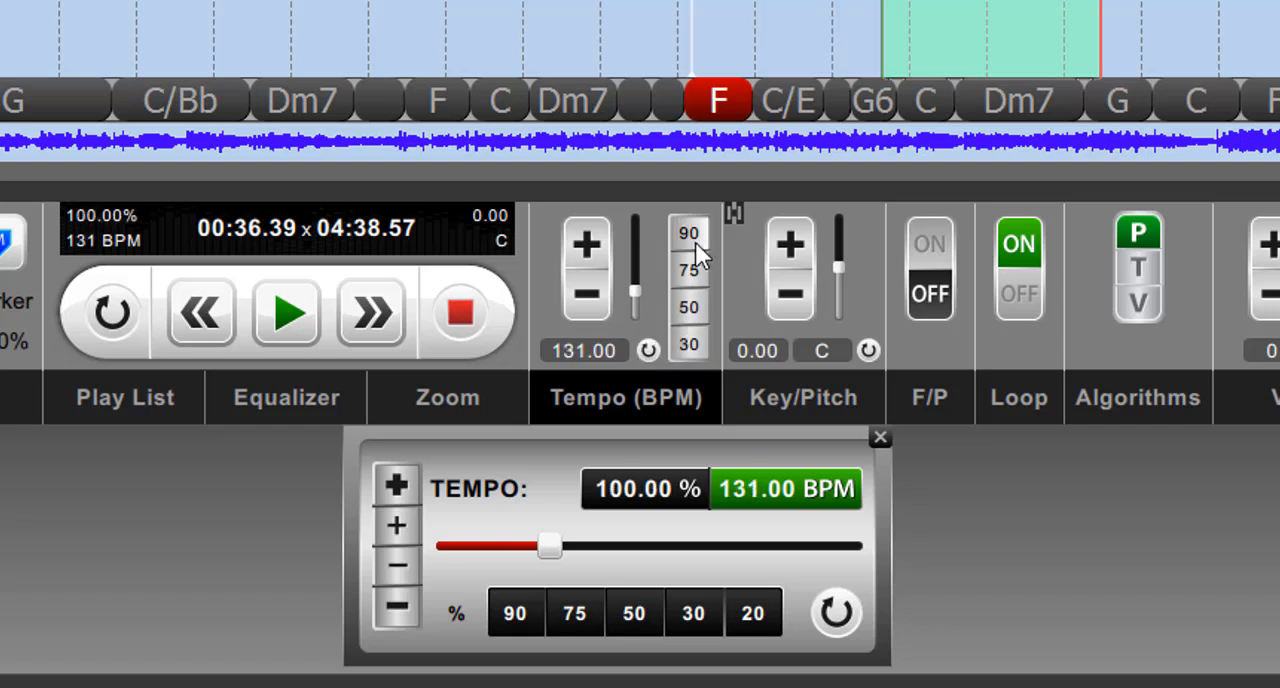
{"action": "mouse_move", "coordinate": [692, 358]}
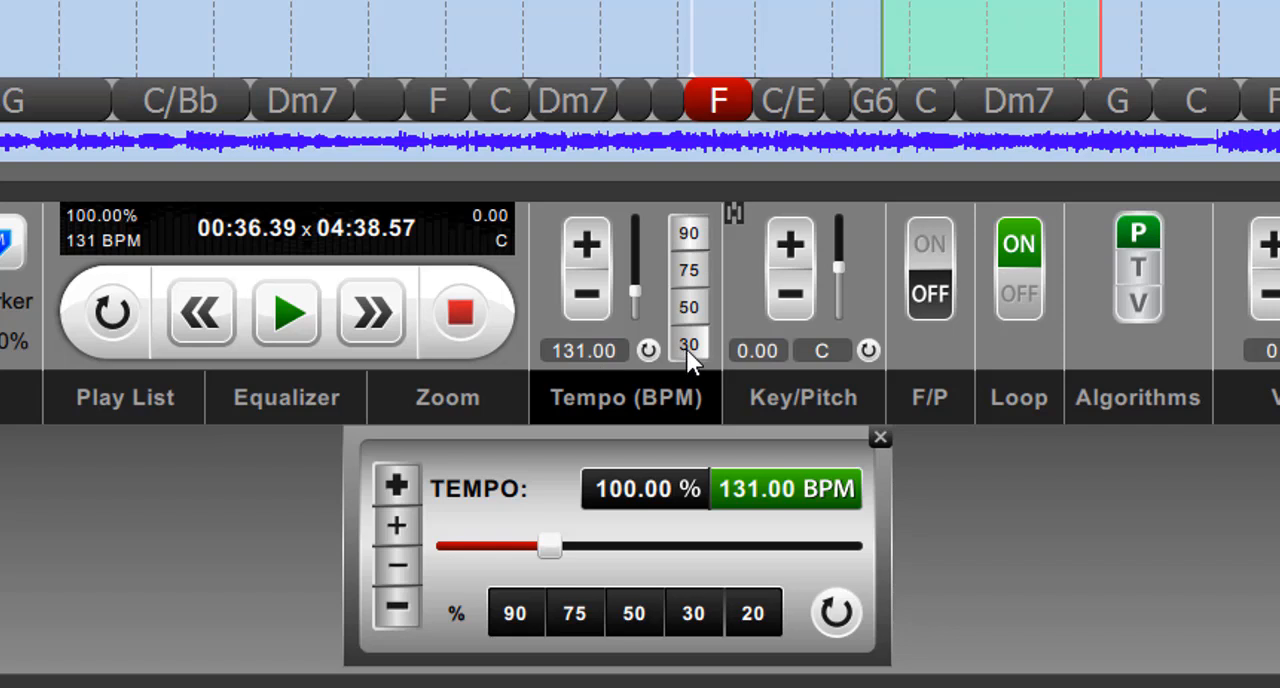
Step: Pull the tempo slider down to 30.00% (39.30 BPM)
{"action": "left_click_drag", "start_coordinate": [540, 548], "coordinate": [476, 548]}
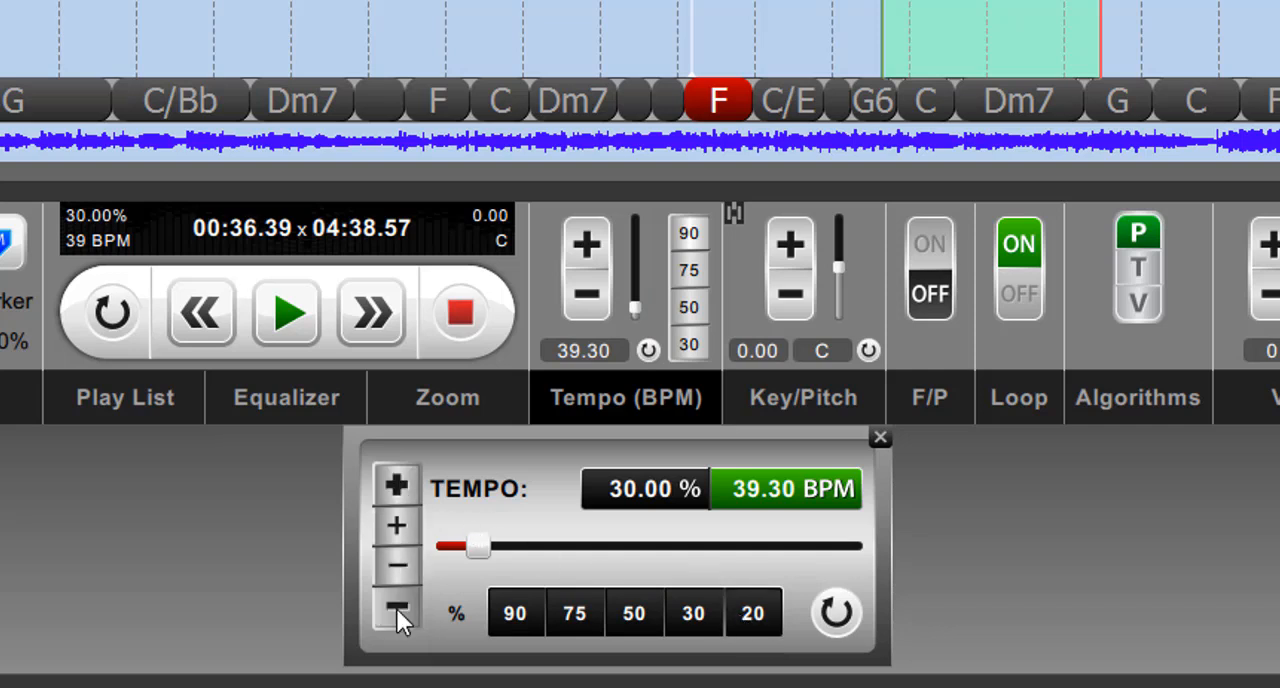
{"action": "mouse_move", "coordinate": [398, 528]}
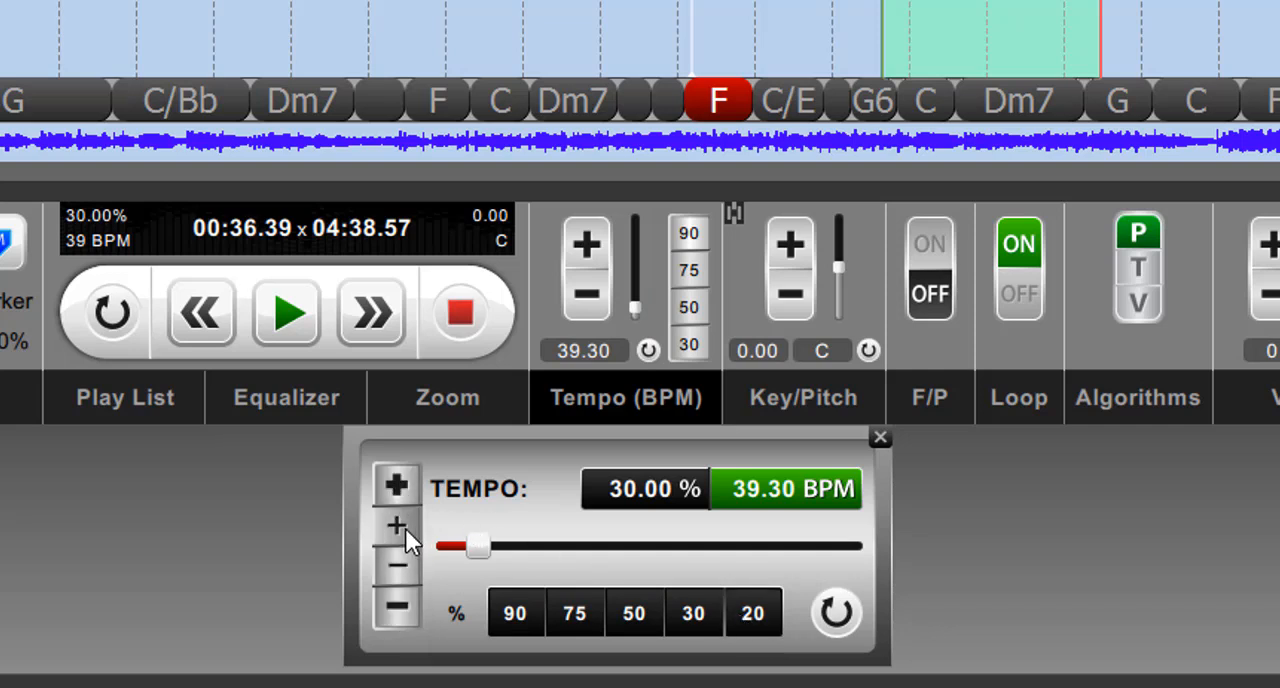
{"action": "mouse_move", "coordinate": [412, 570]}
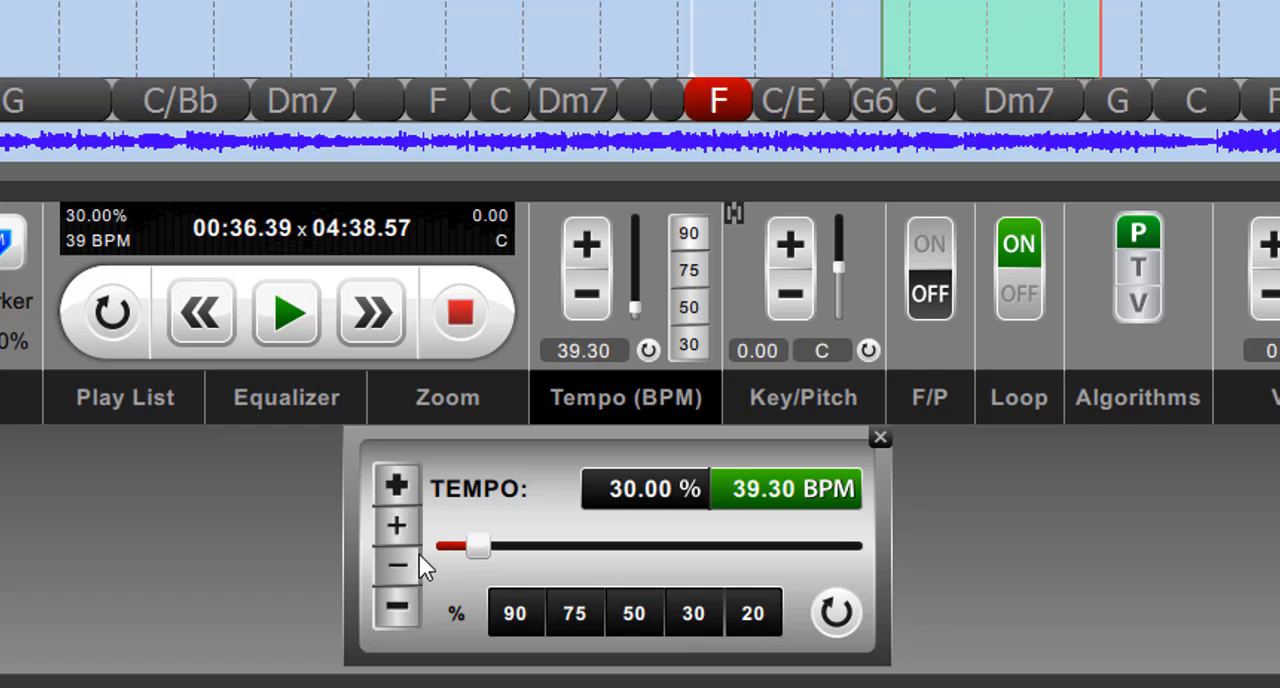
{"action": "mouse_move", "coordinate": [400, 538]}
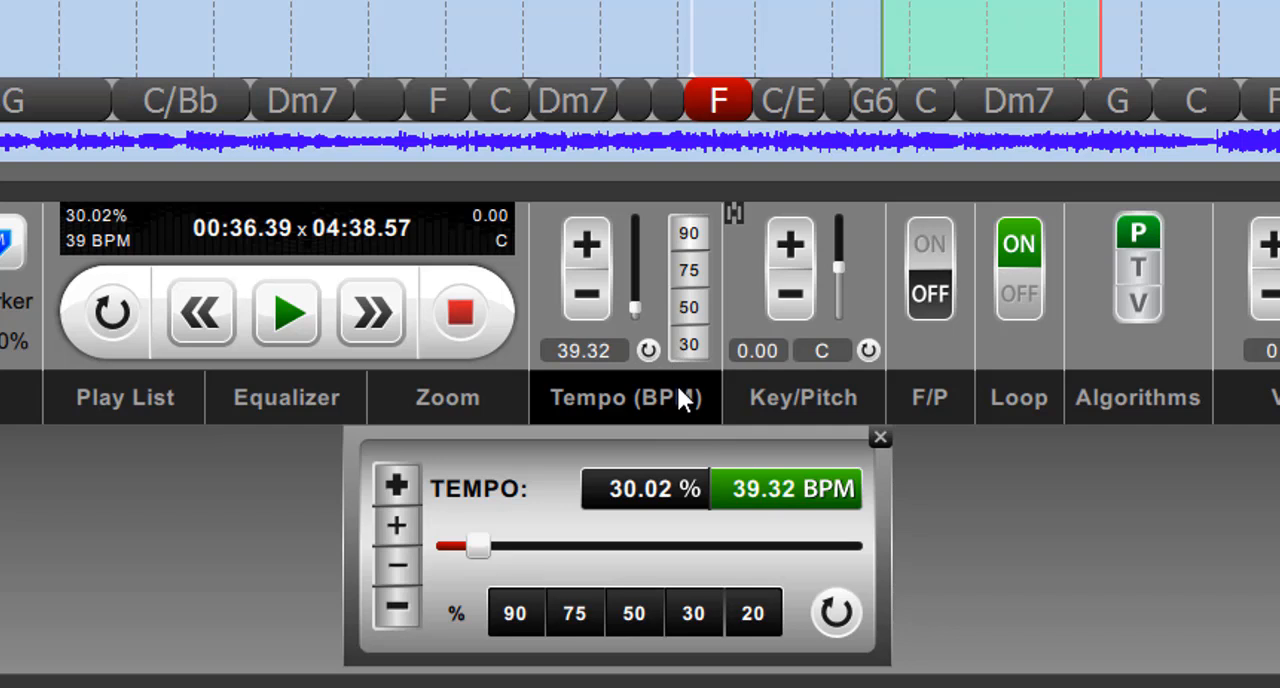
Step: Bring the tempo back near full speed, nudge it up slightly, then reset to 100.00% / 131.00 BPM
{"action": "left_click_drag", "start_coordinate": [476, 544], "coordinate": [540, 544]}
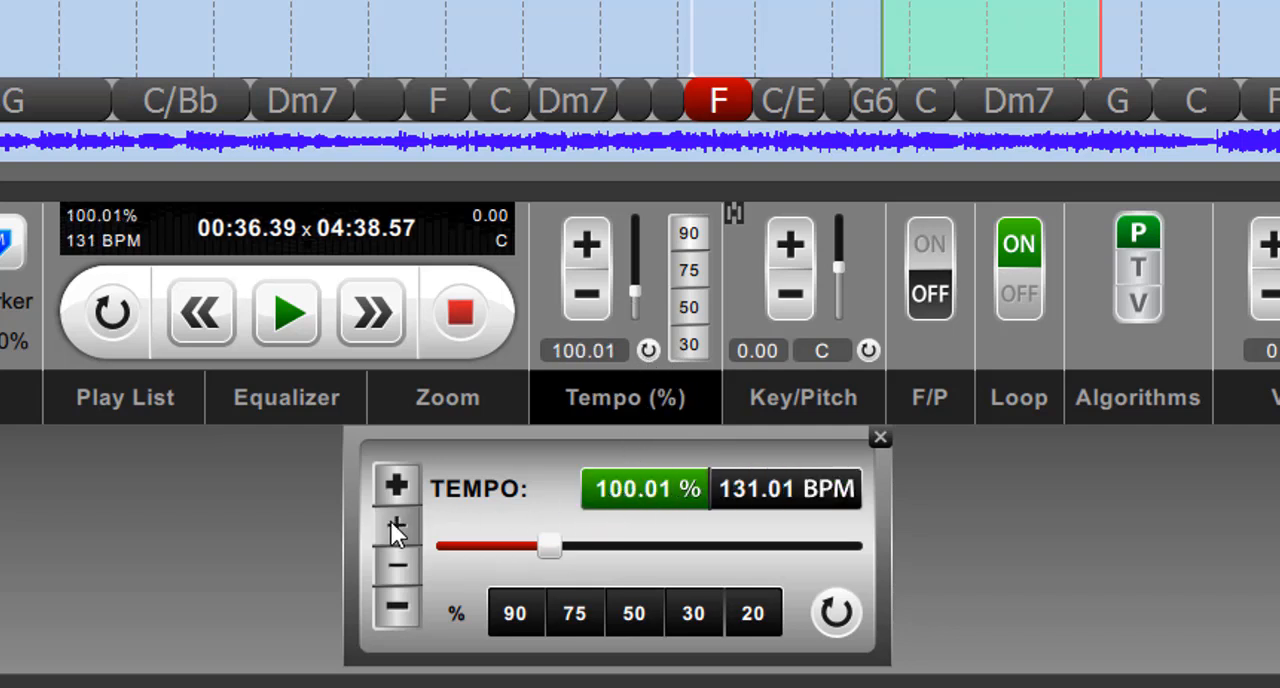
{"action": "left_click", "coordinate": [396, 524]}
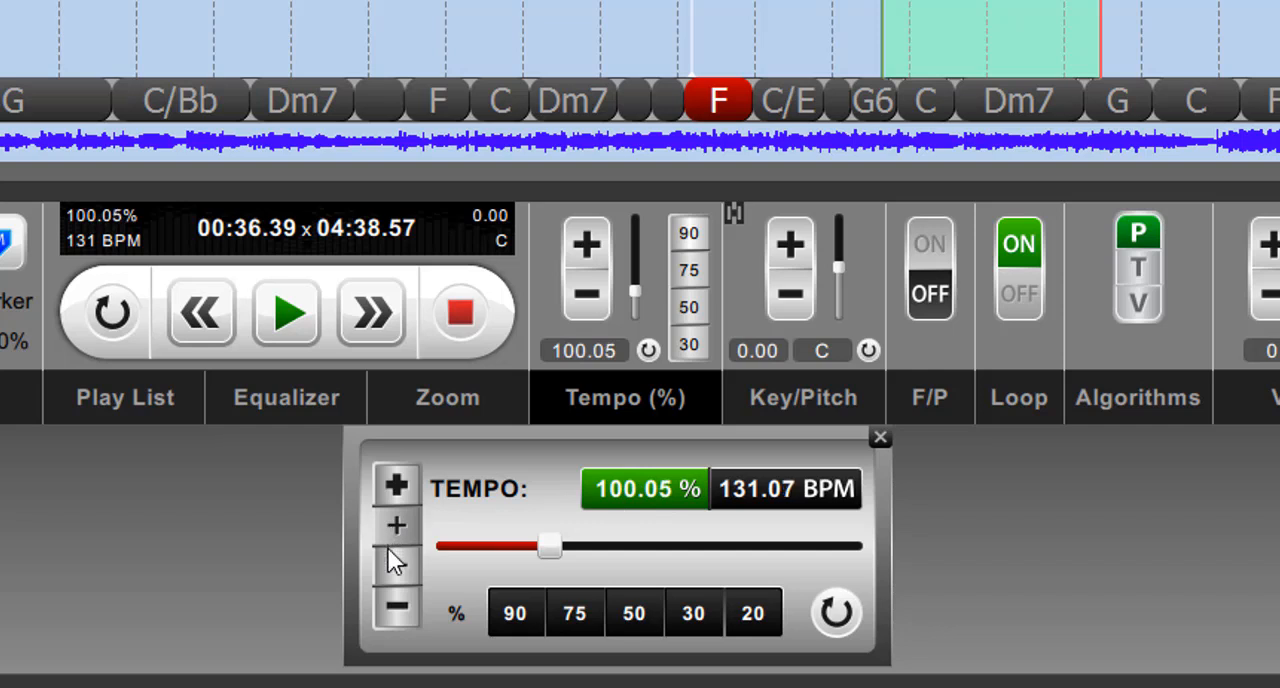
{"action": "left_click", "coordinate": [786, 488]}
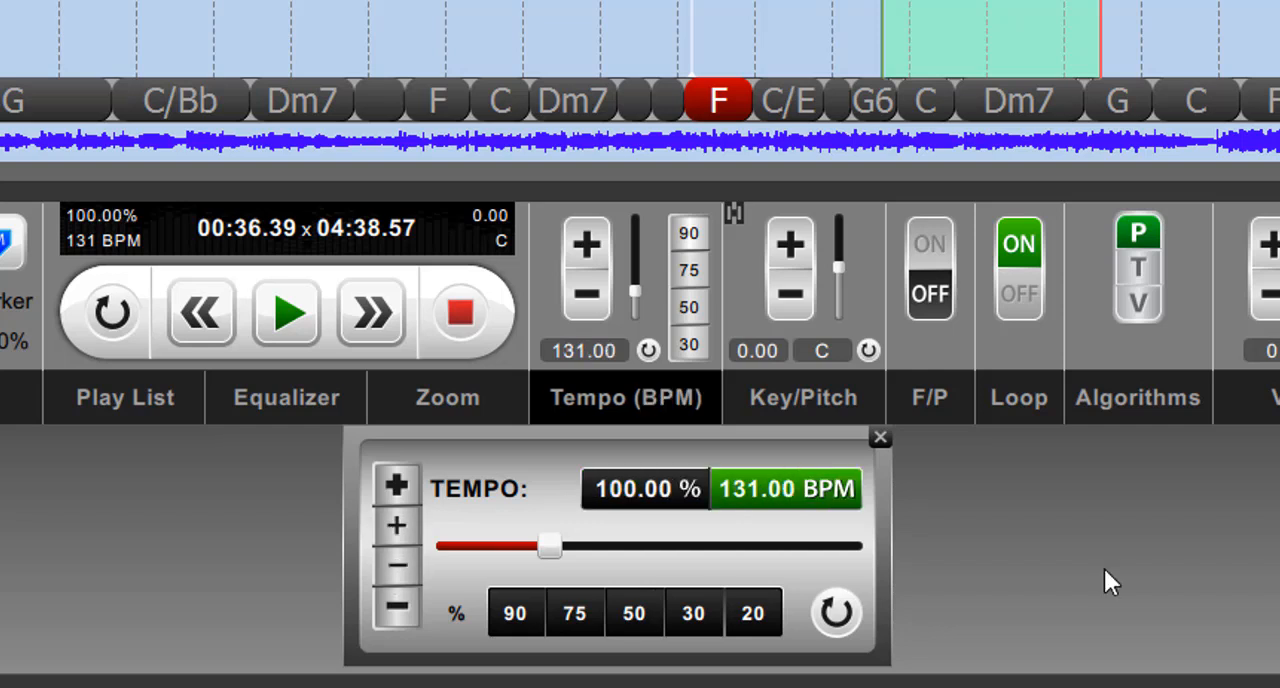